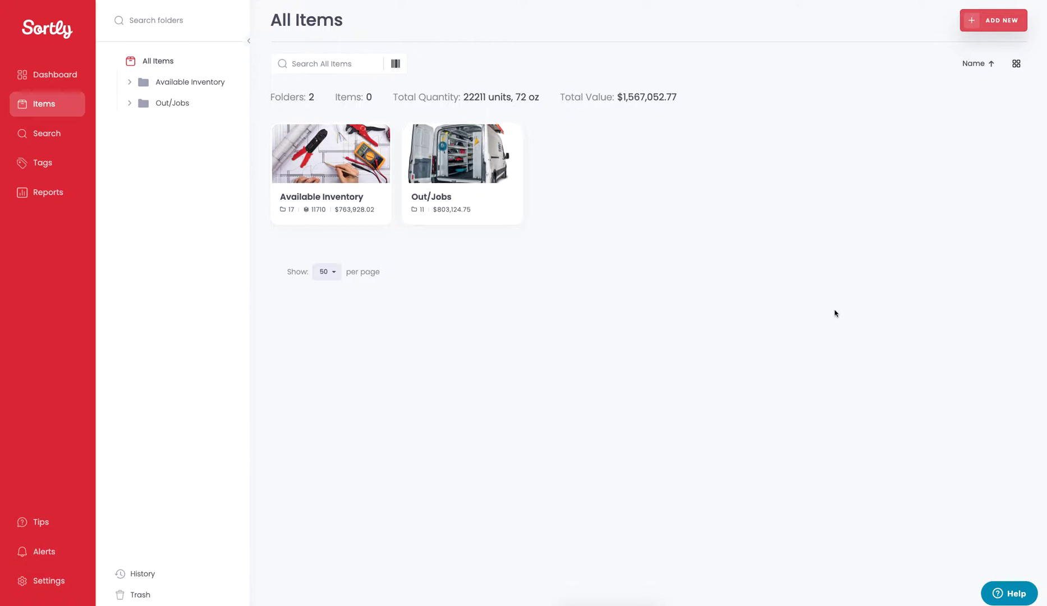
{"action": "mouse_move", "coordinate": [832, 314]}
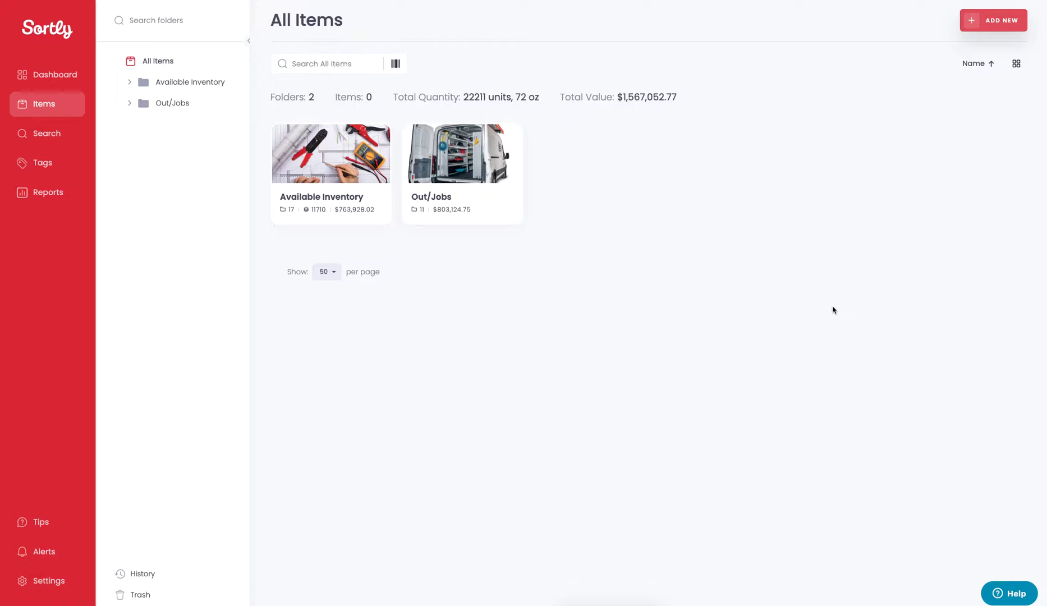
{"action": "mouse_move", "coordinate": [995, 29]}
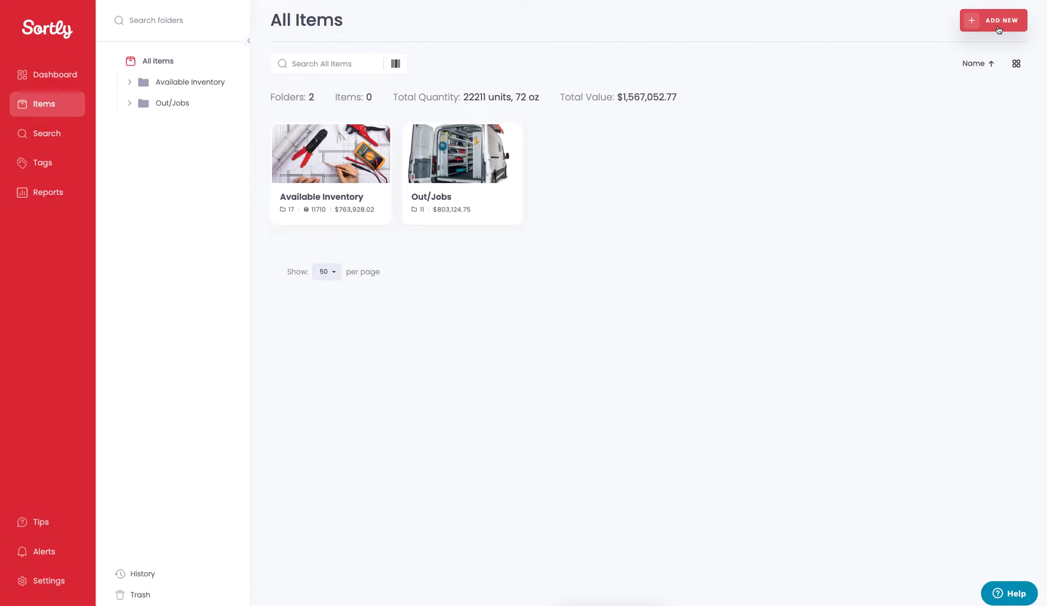
{"action": "mouse_move", "coordinate": [993, 20]}
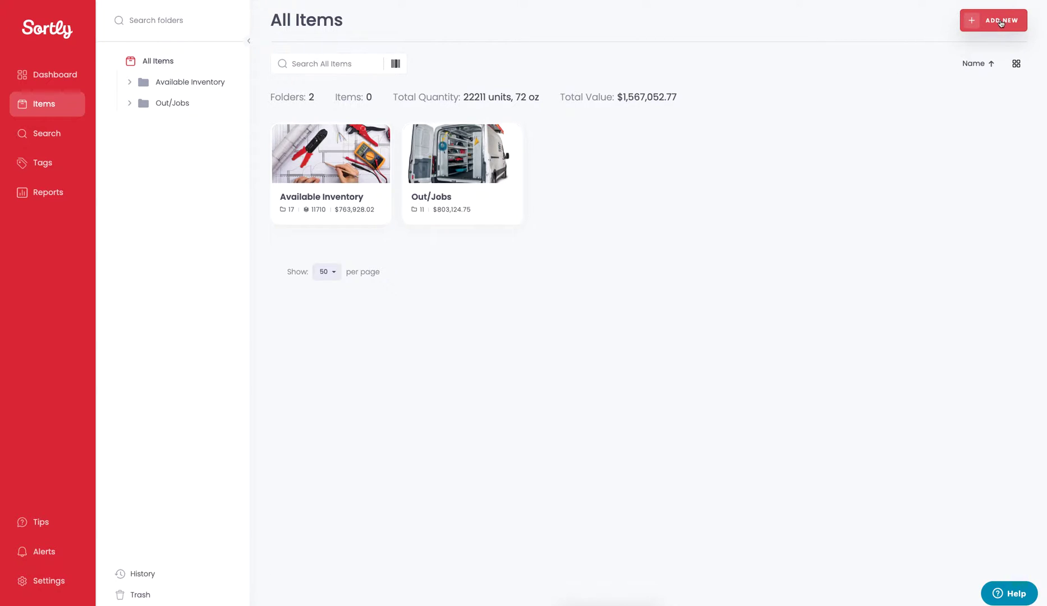
Start adding a new item from the Add New menu
{"action": "left_click", "coordinate": [993, 20]}
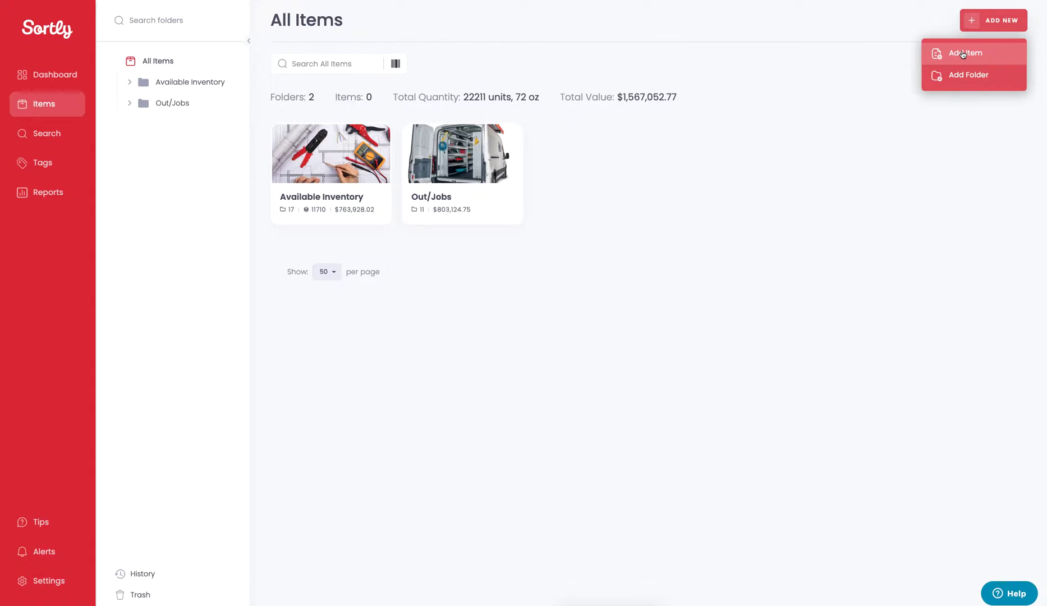
{"action": "left_click", "coordinate": [966, 53]}
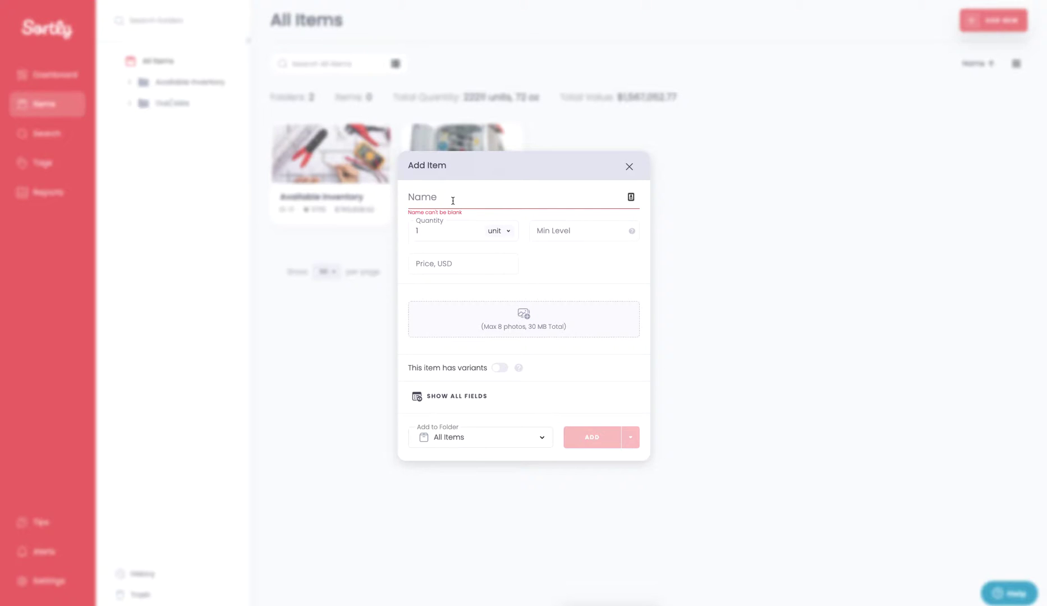
{"action": "mouse_move", "coordinate": [494, 374]}
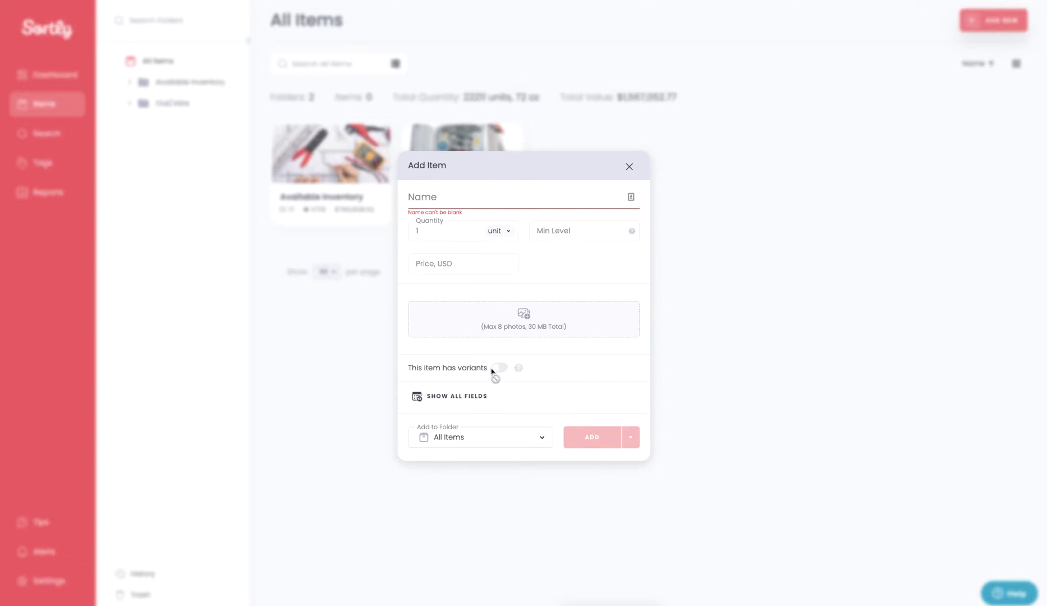
{"action": "mouse_move", "coordinate": [468, 389]}
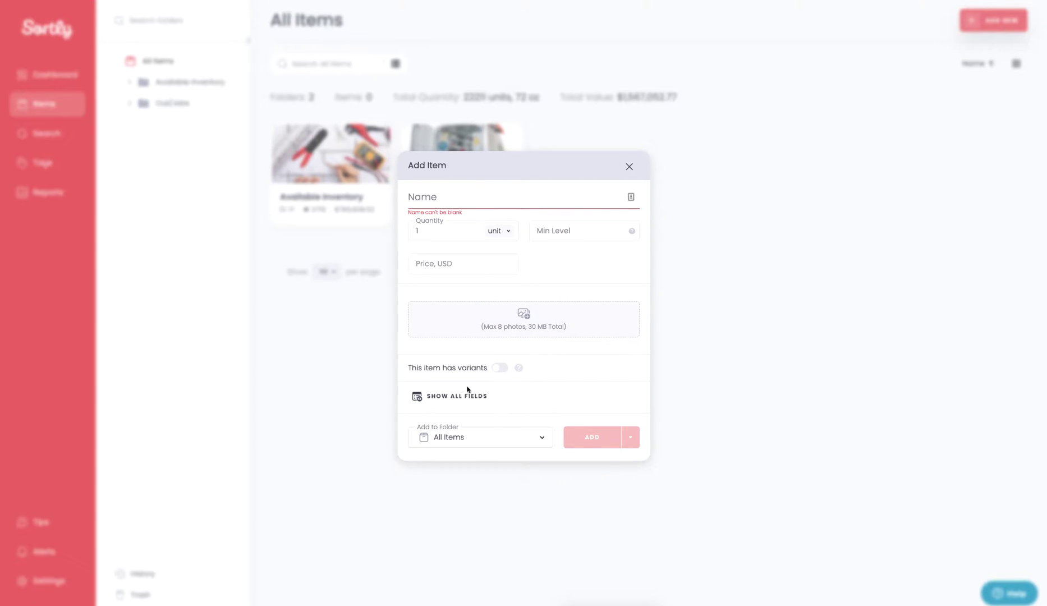
{"action": "mouse_move", "coordinate": [445, 399]}
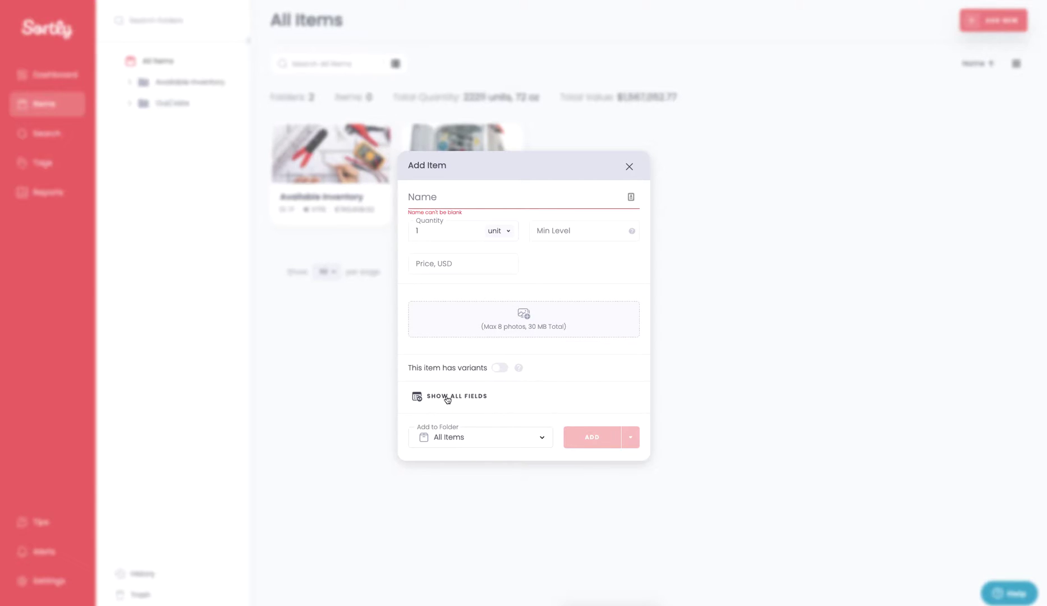
Show all item fields and name the new item Shirt
{"action": "left_click", "coordinate": [456, 396]}
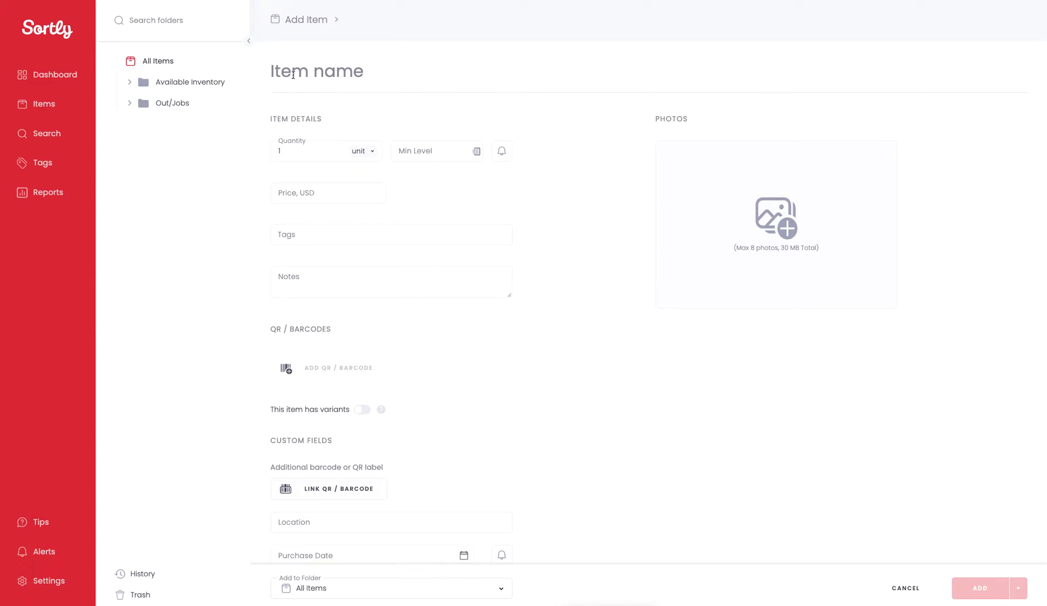
{"action": "type", "text": "Shirt"}
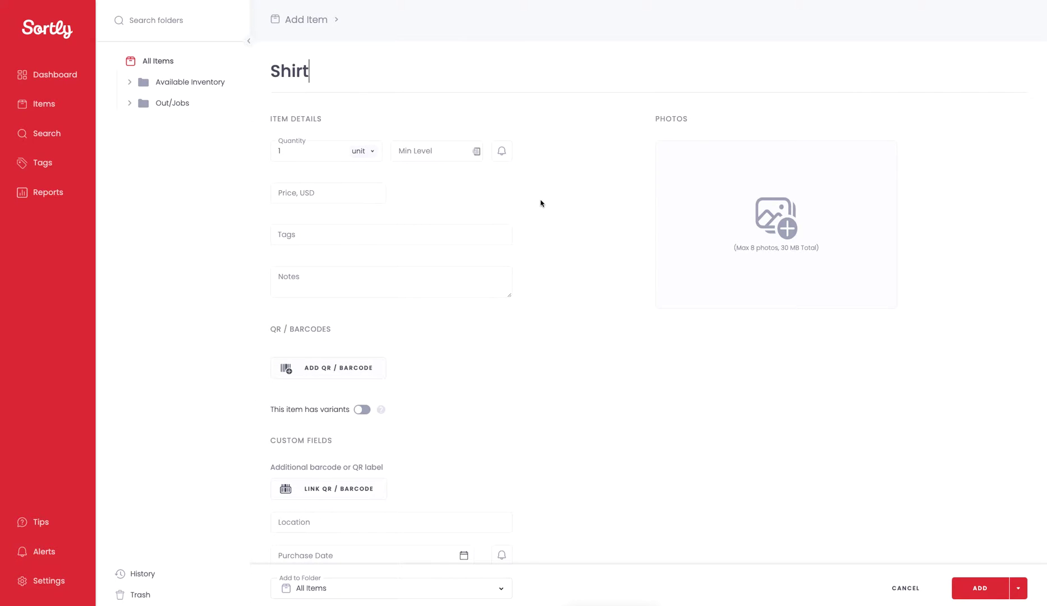
{"action": "mouse_move", "coordinate": [410, 306]}
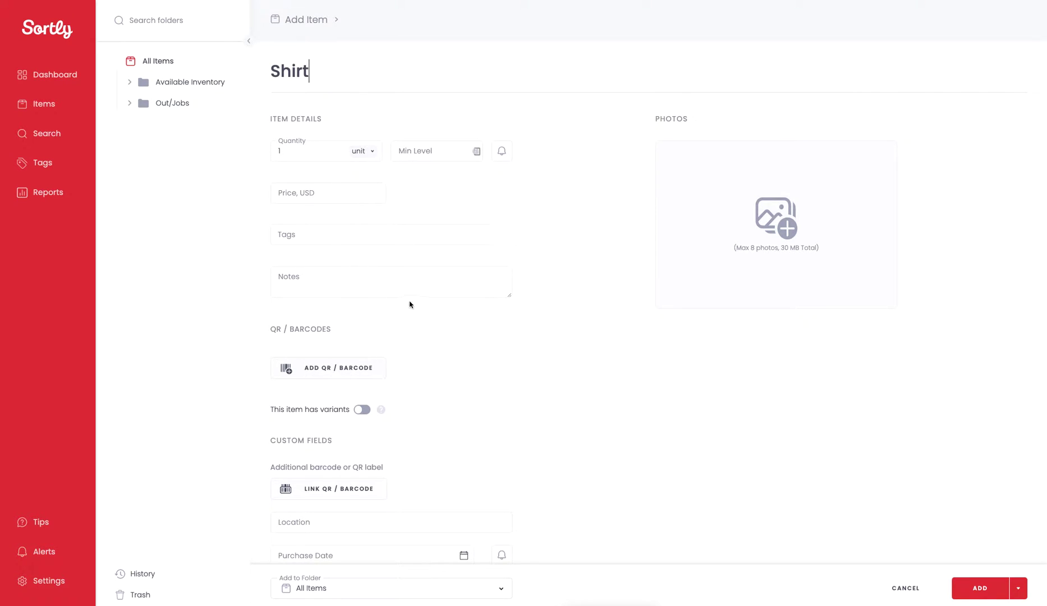
{"action": "mouse_move", "coordinate": [291, 153]}
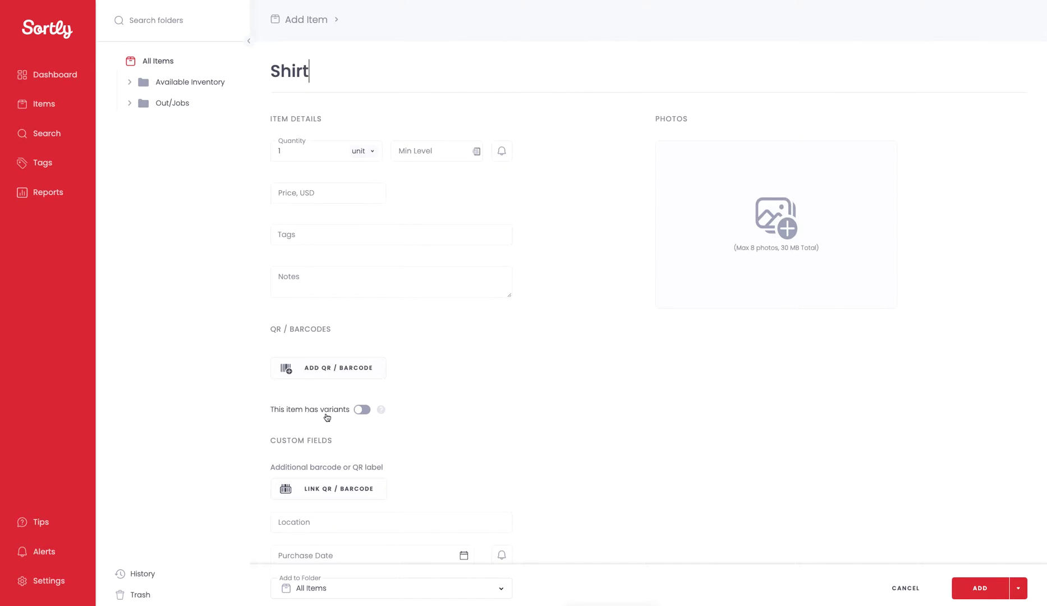
{"action": "mouse_move", "coordinate": [313, 385]}
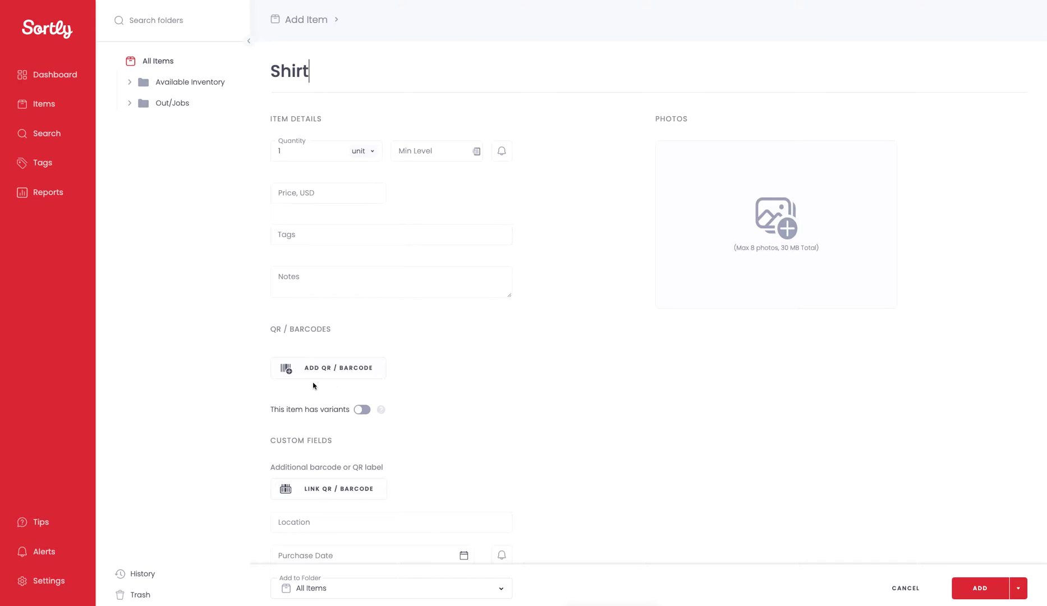
{"action": "mouse_move", "coordinate": [319, 415]}
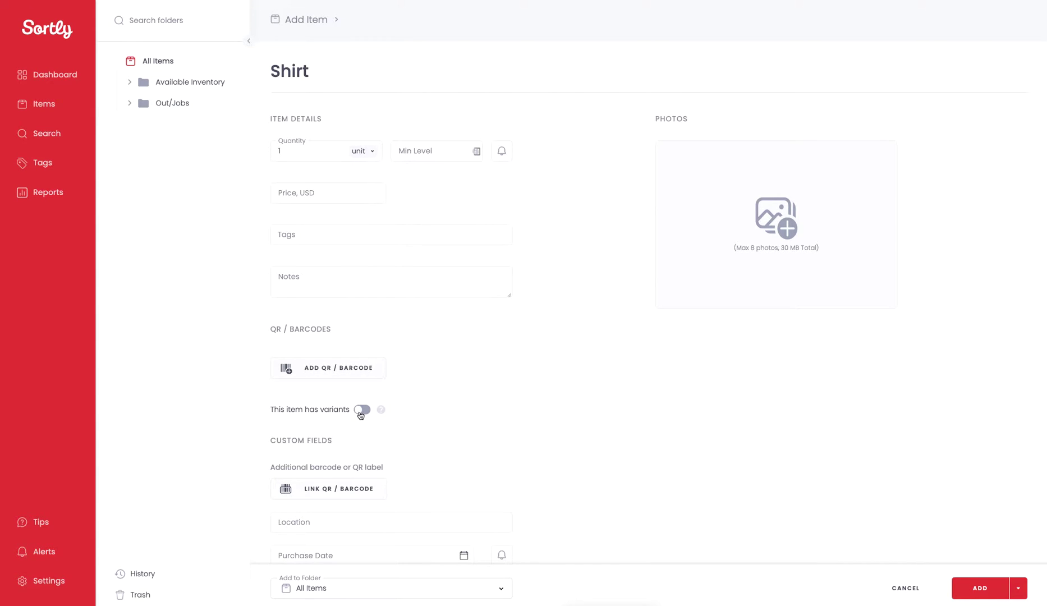
Turn on 'This item has variants' for Shirt and bring up the suggested attributes
{"action": "left_click", "coordinate": [362, 410]}
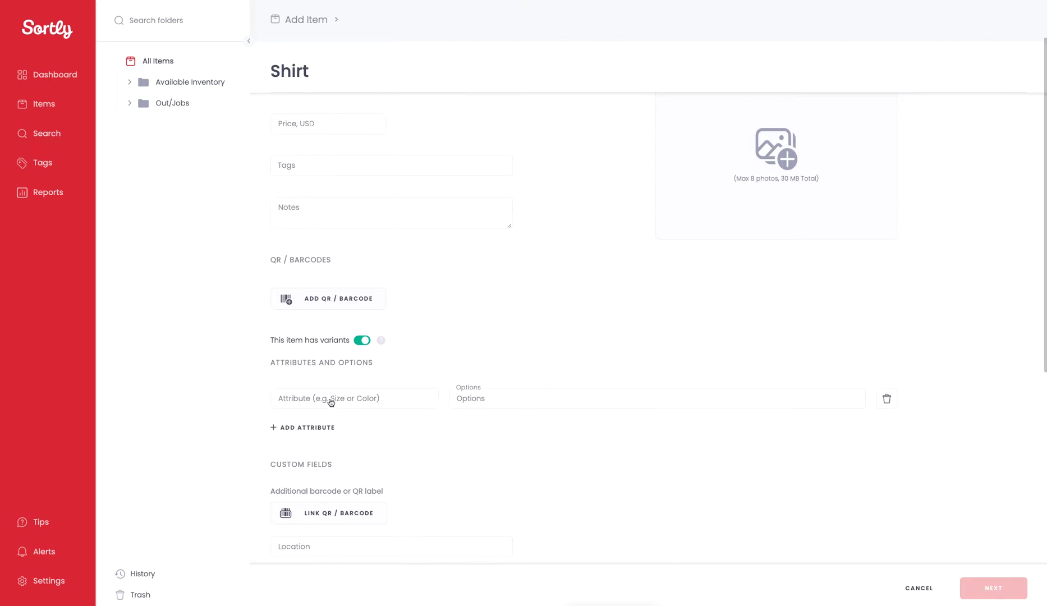
{"action": "left_click", "coordinate": [354, 399]}
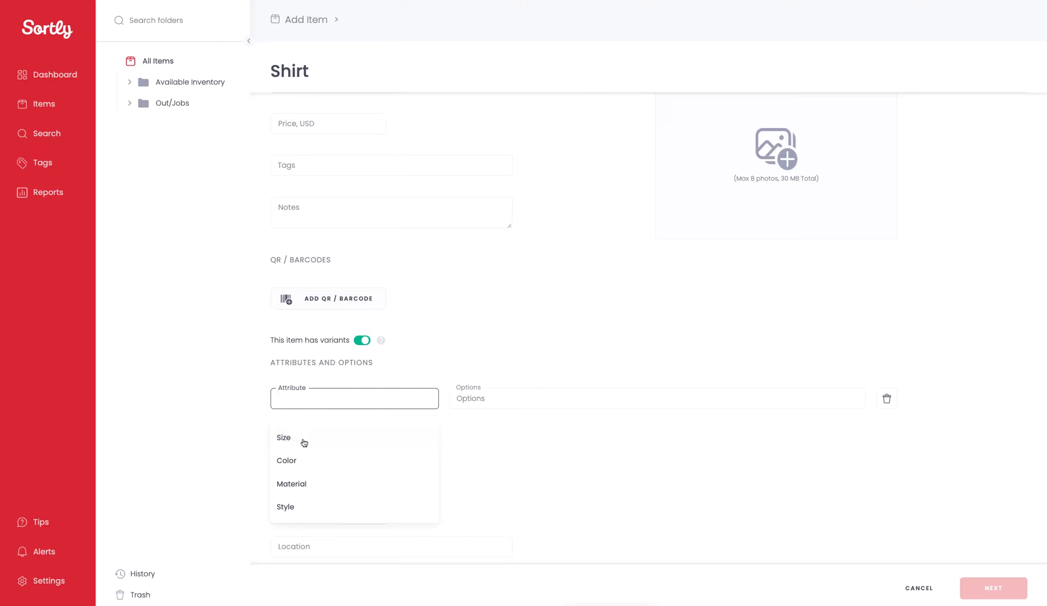
Define Size (s, m, l, xl) and Color (Red, White, Blue, Black, Yellow, Green) attributes for Shirt
{"action": "left_click", "coordinate": [282, 439]}
{"action": "type", "text": "xl"}
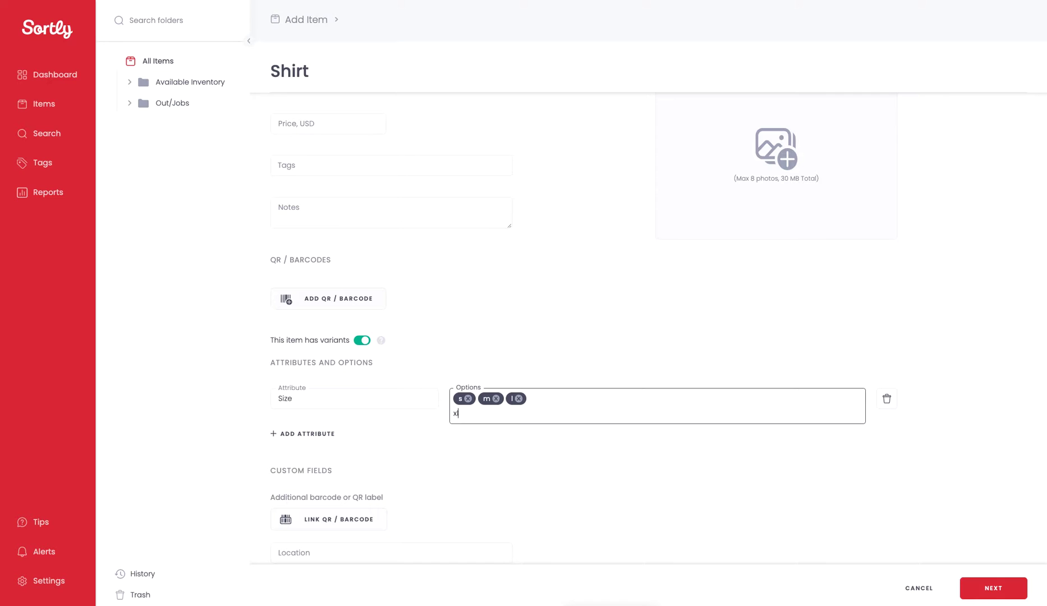
{"action": "key", "text": "Enter"}
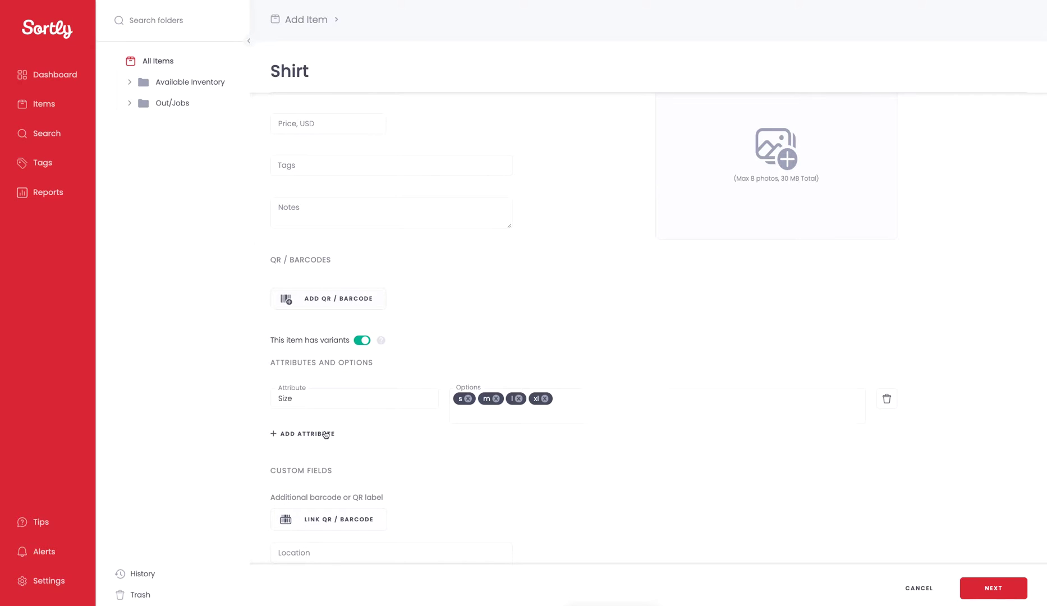
{"action": "left_click", "coordinate": [306, 434]}
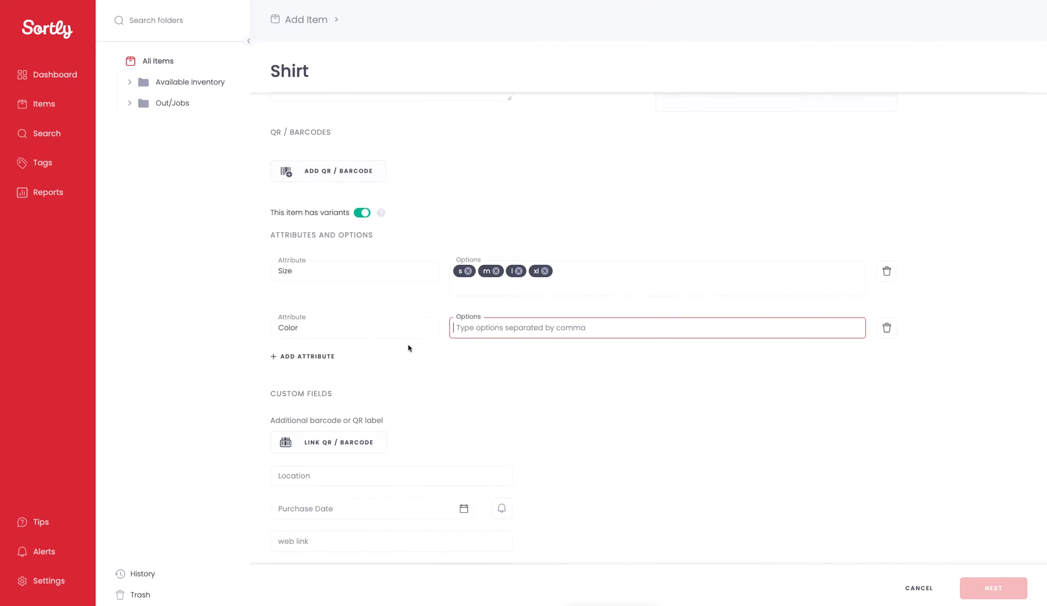
{"action": "type", "text": "White Blue Black Yellow"}
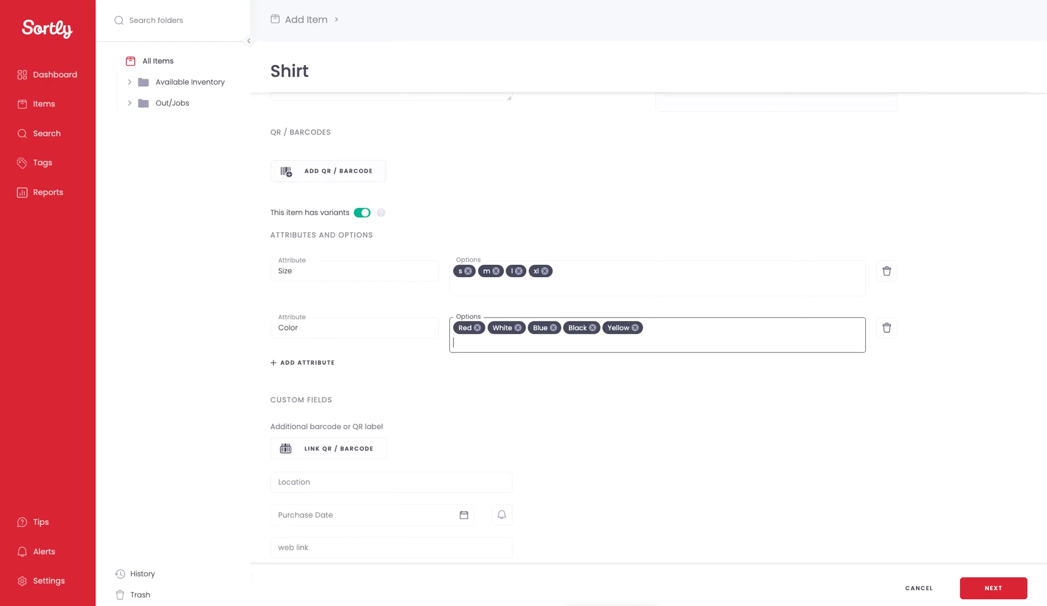
{"action": "type", "text": "Green"}
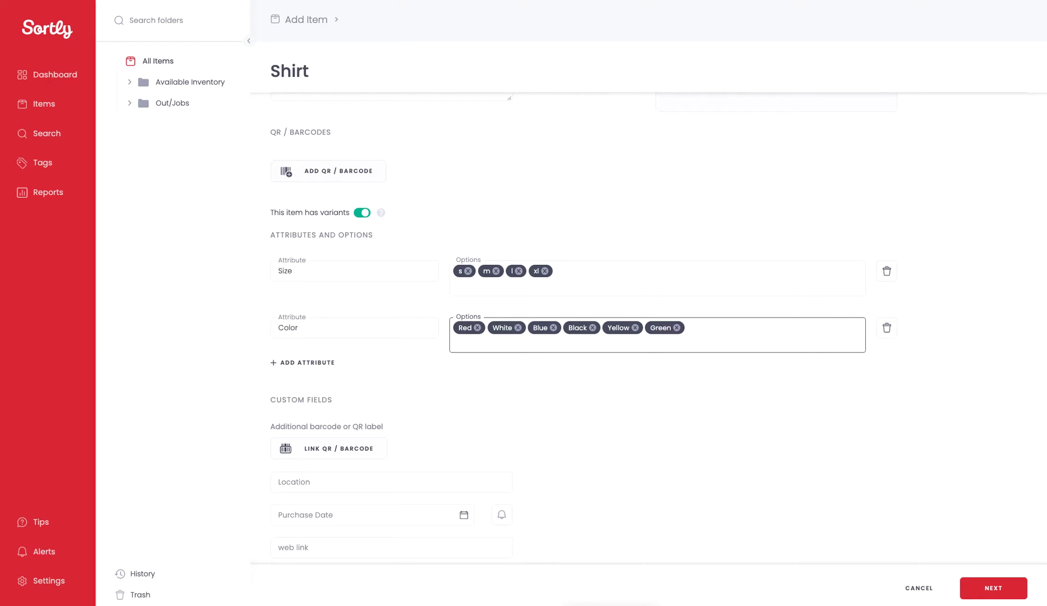
{"action": "mouse_move", "coordinate": [524, 387]}
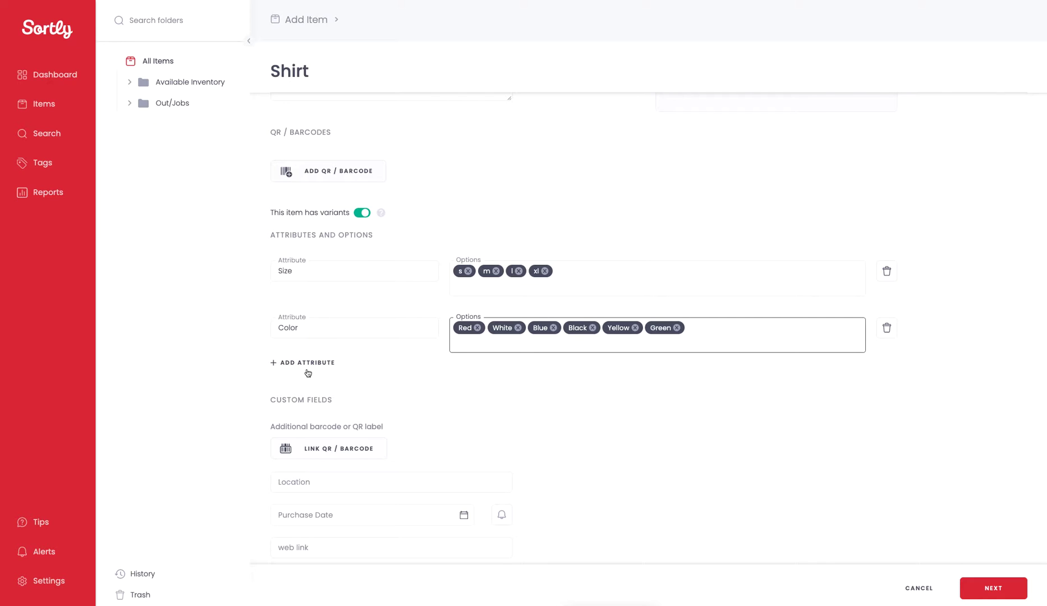
{"action": "mouse_move", "coordinate": [301, 372]}
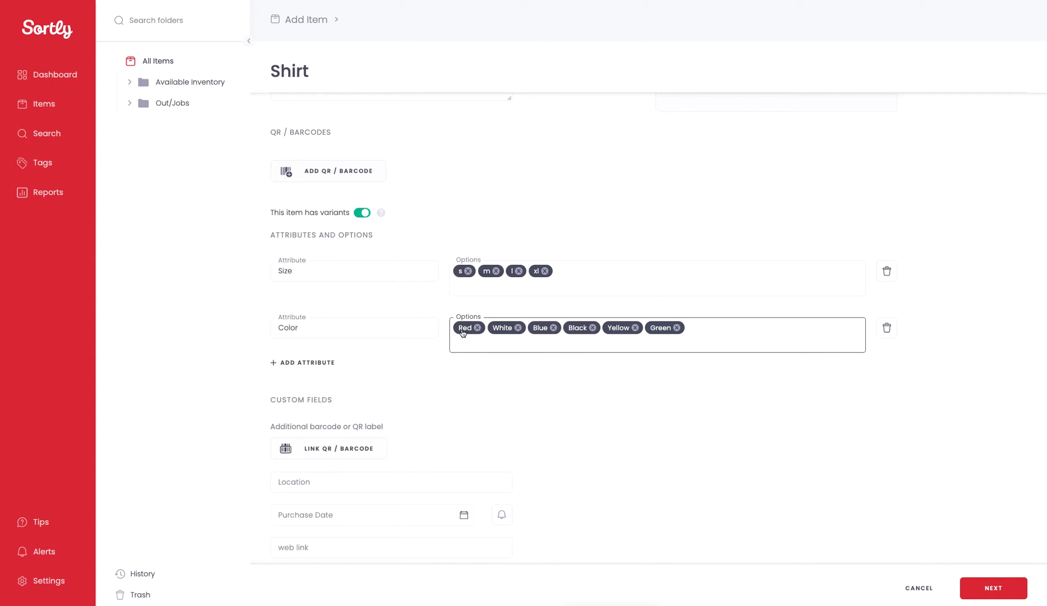
{"action": "mouse_move", "coordinate": [586, 304]}
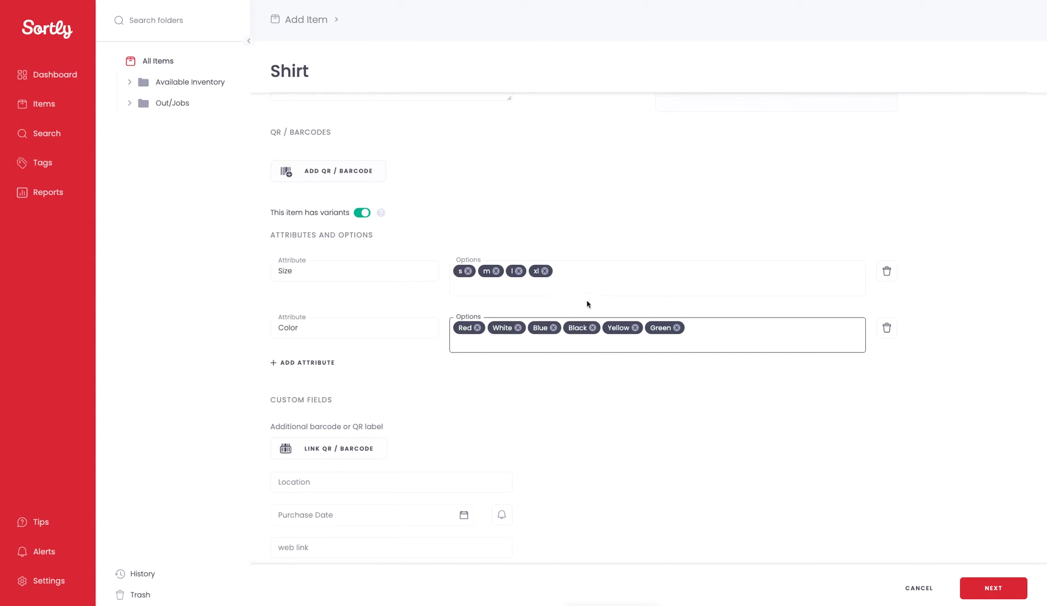
{"action": "mouse_move", "coordinate": [560, 384]}
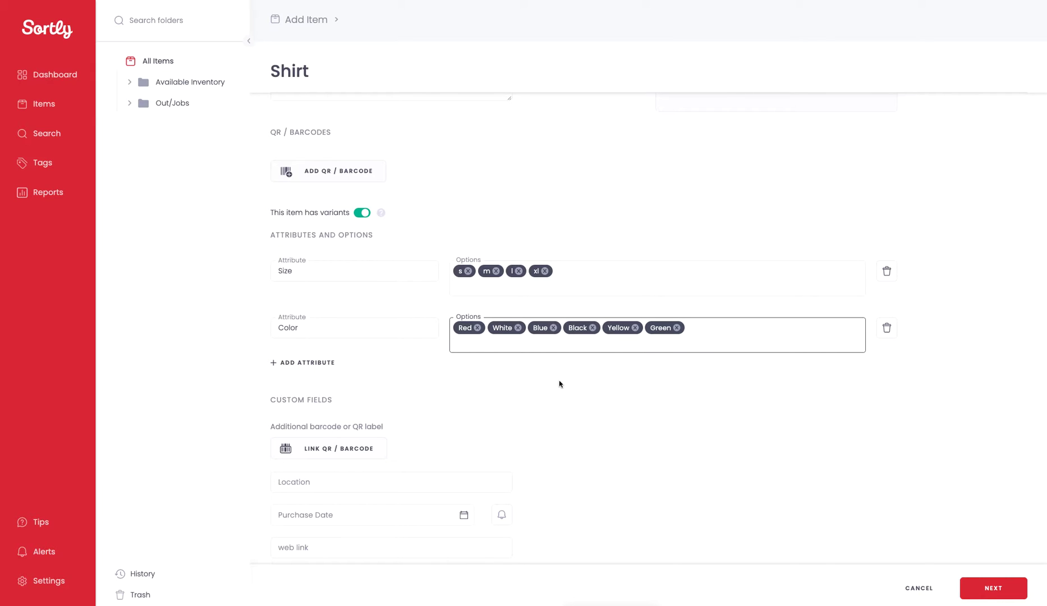
{"action": "mouse_move", "coordinate": [477, 283]}
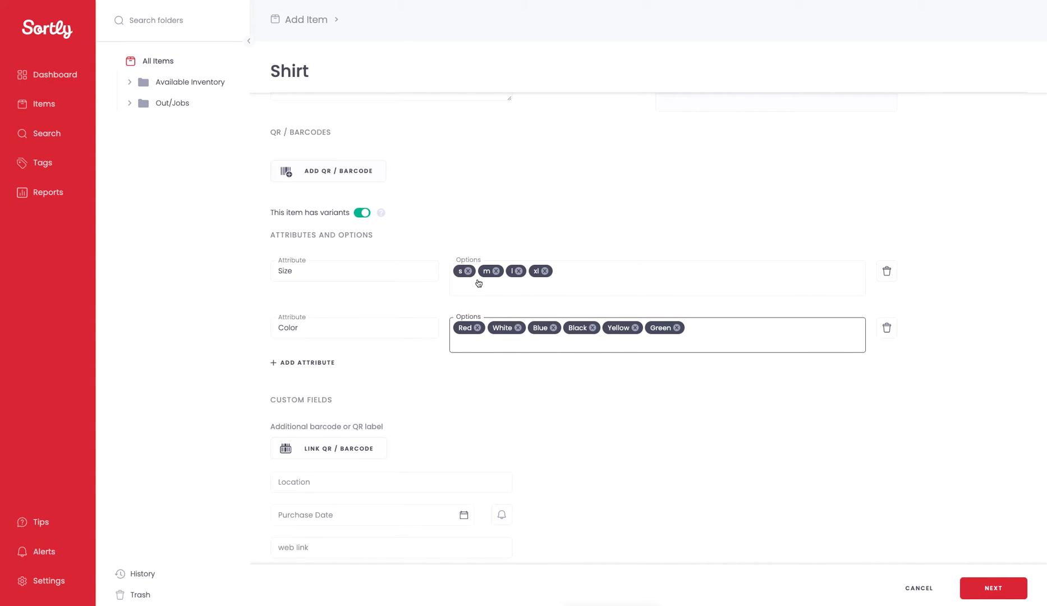
{"action": "mouse_move", "coordinate": [579, 282]}
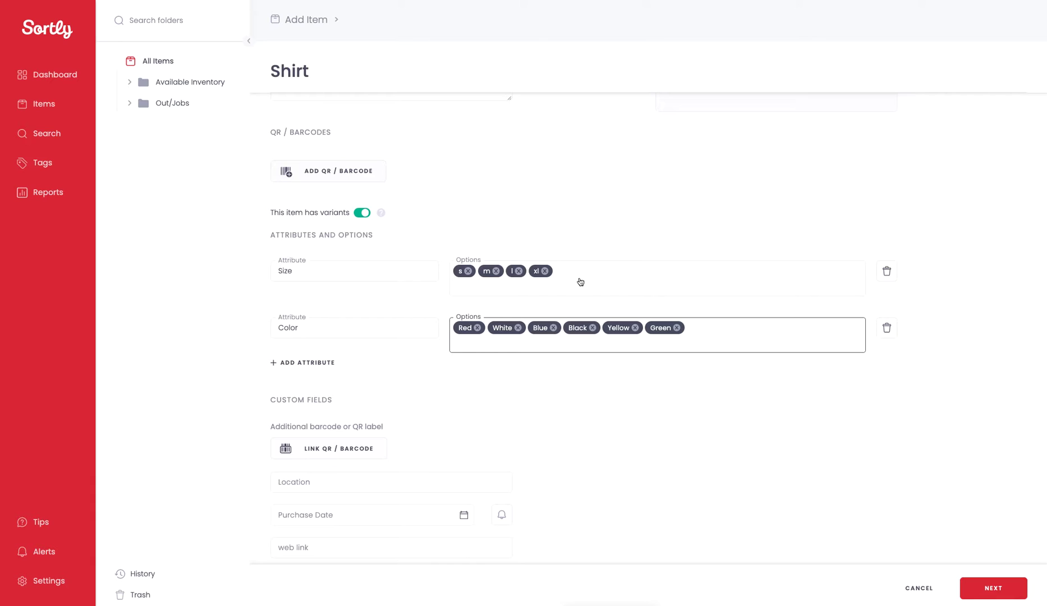
{"action": "mouse_move", "coordinate": [606, 284]}
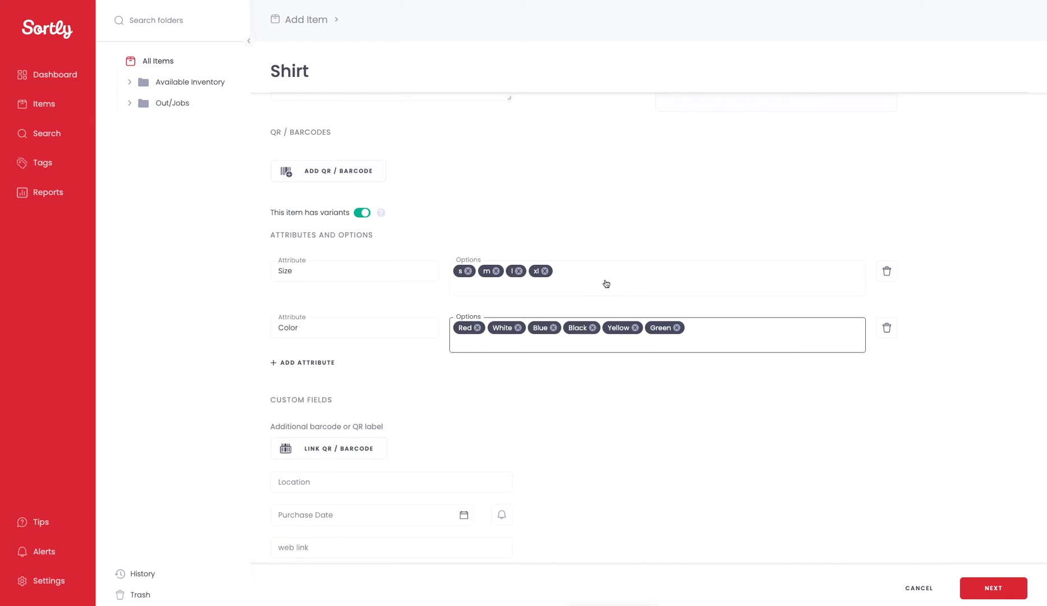
{"action": "mouse_move", "coordinate": [624, 266]}
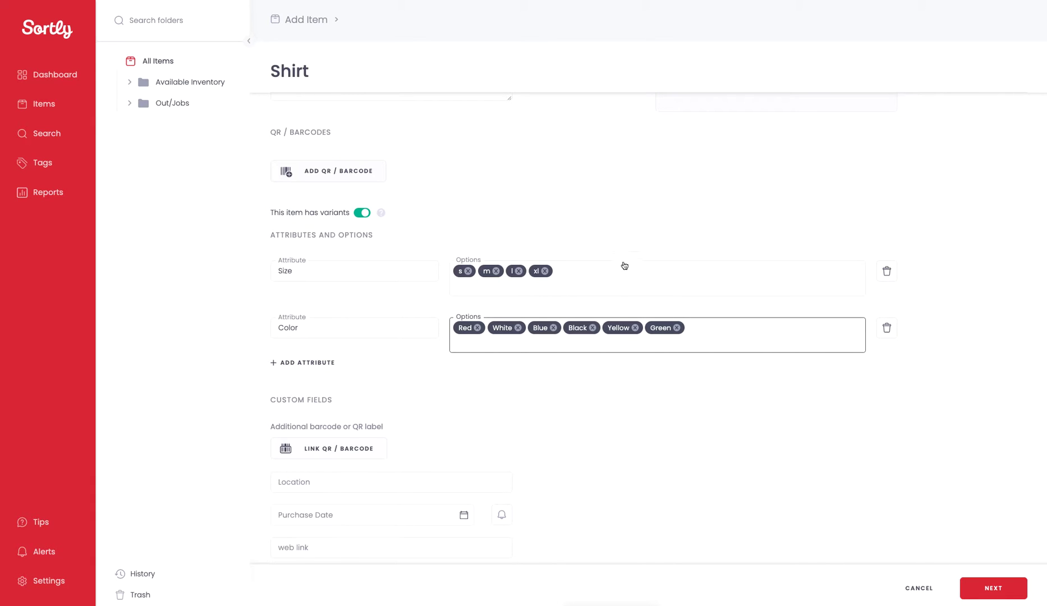
{"action": "mouse_move", "coordinate": [625, 266]}
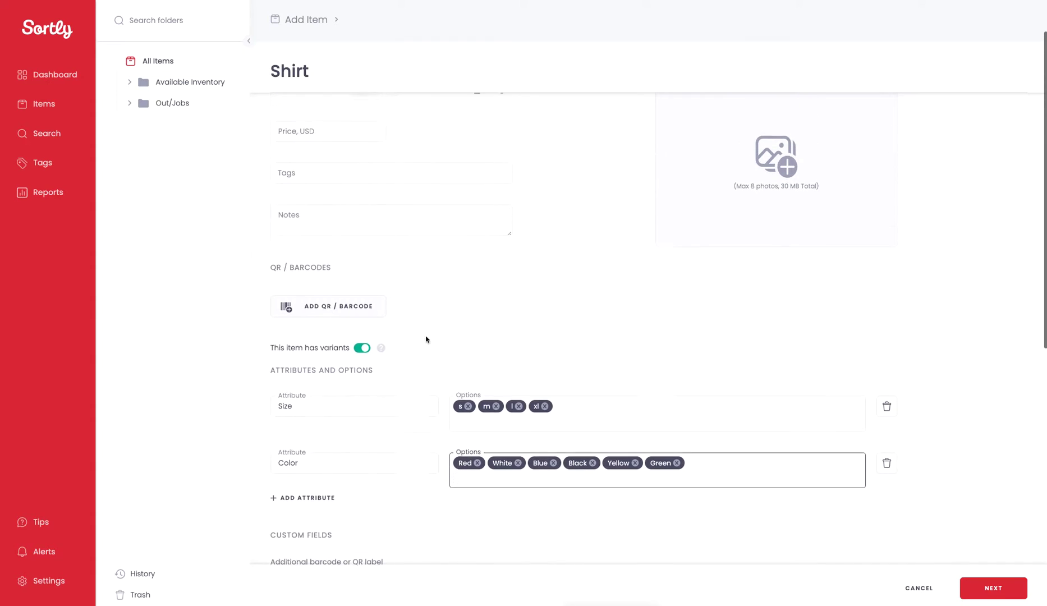
Generate the 24 size-colour variants and enter stock counts such as s • Green 18 and m • Blue 17
{"action": "scroll", "scroll_direction": "down", "scroll_amount": 3}
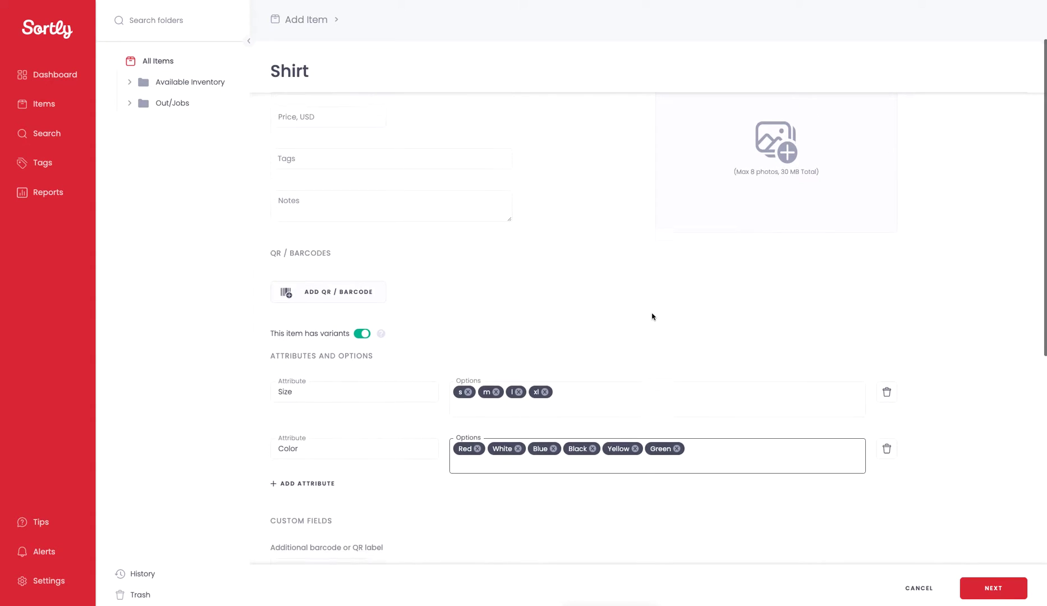
{"action": "scroll", "scroll_direction": "down", "scroll_amount": 3}
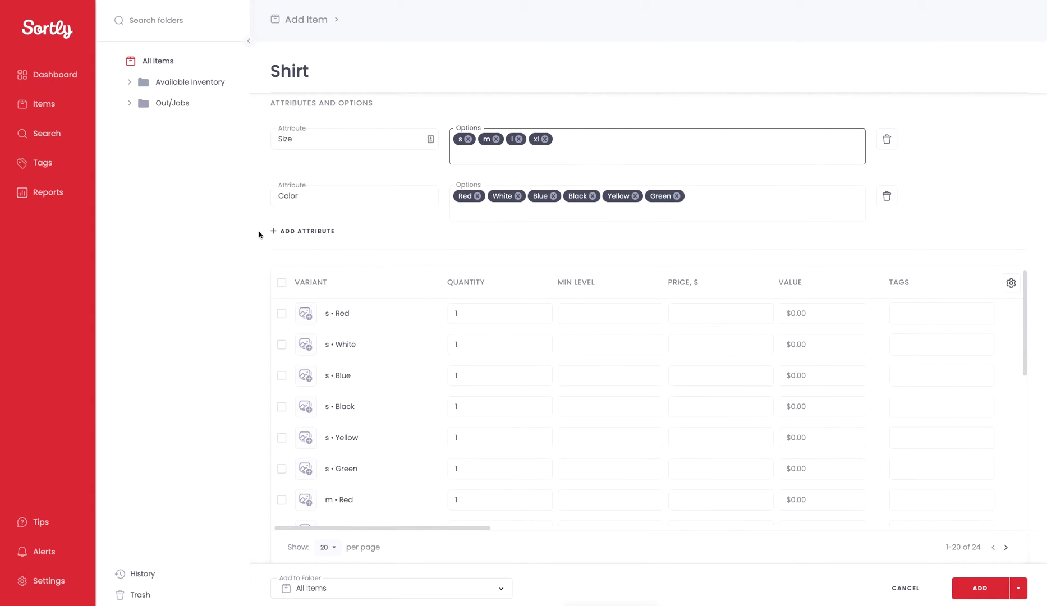
{"action": "mouse_move", "coordinate": [196, 385]}
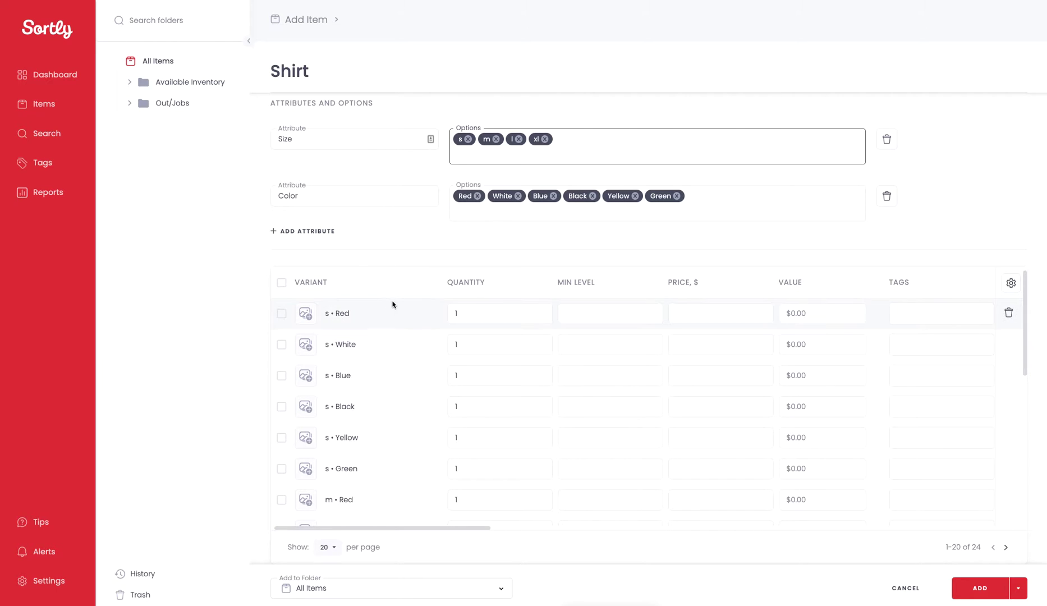
{"action": "mouse_move", "coordinate": [408, 325]}
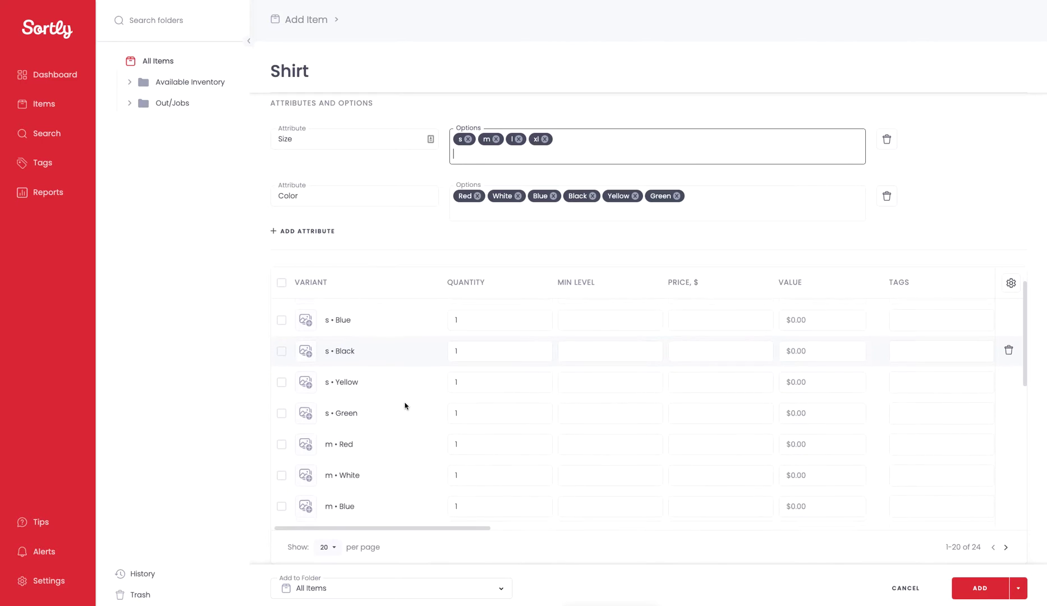
{"action": "scroll", "scroll_direction": "down", "scroll_amount": 3}
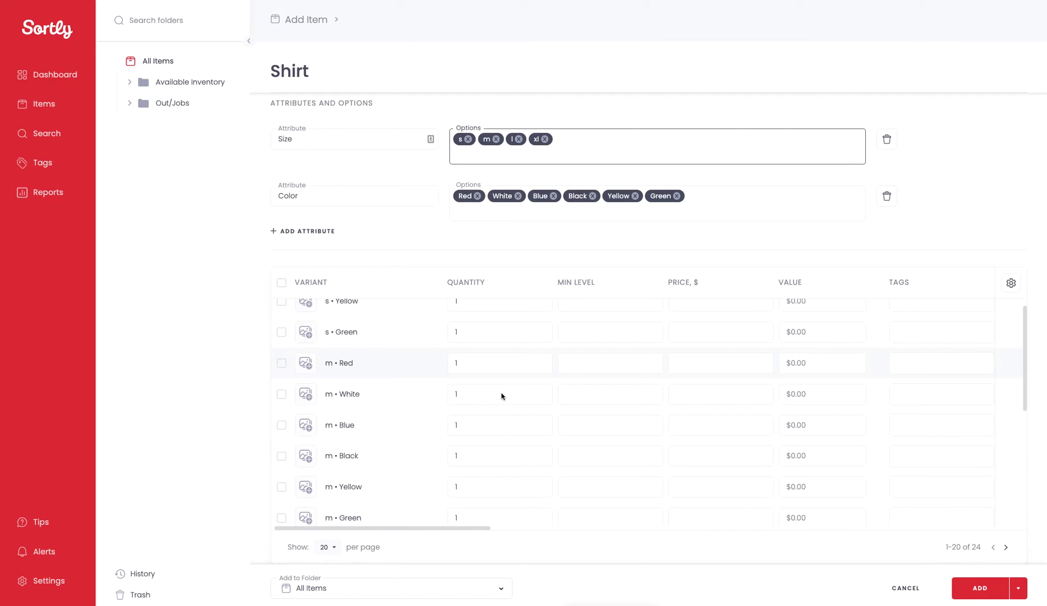
{"action": "left_click", "coordinate": [499, 393]}
{"action": "type", "text": "2"}
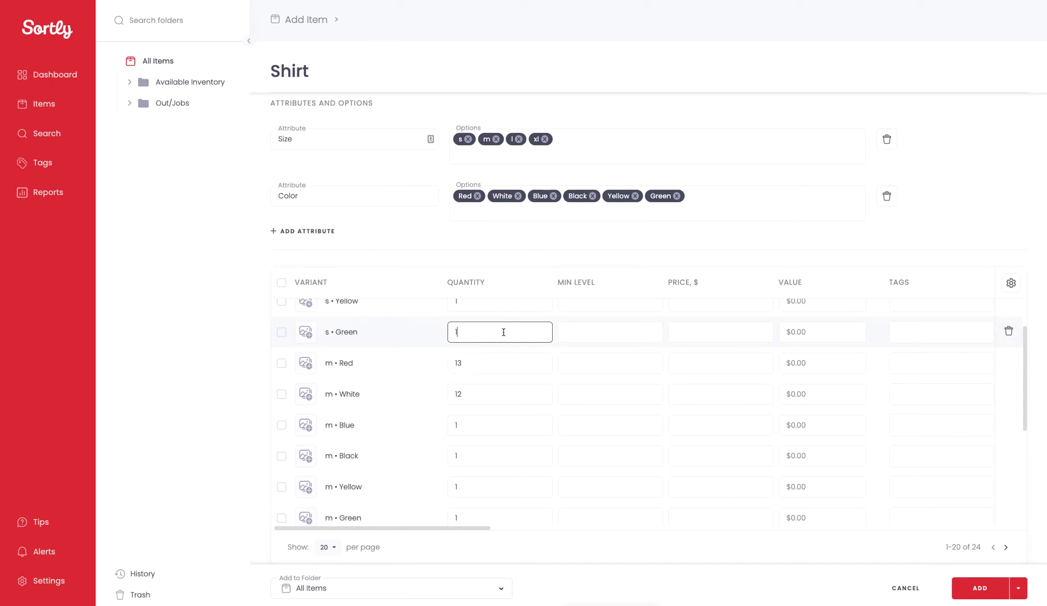
{"action": "left_click", "coordinate": [499, 425]}
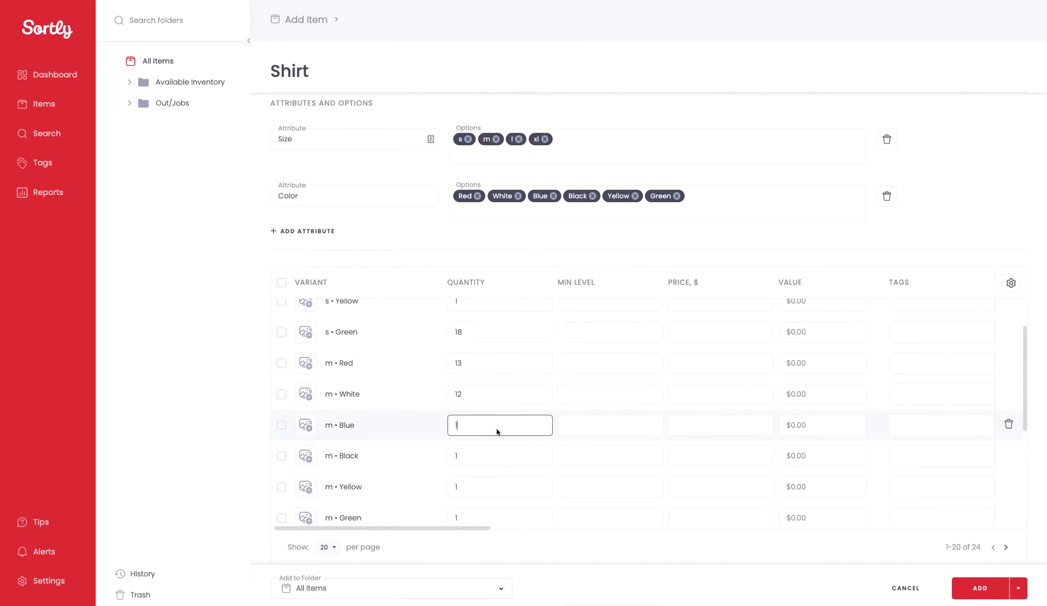
{"action": "type", "text": "7"}
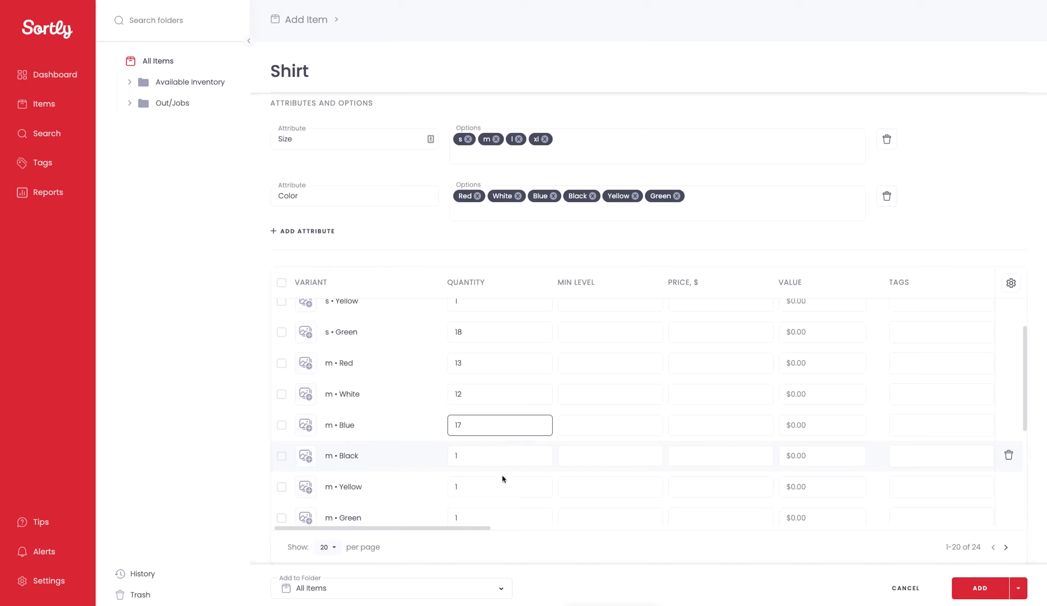
{"action": "left_click", "coordinate": [499, 486]}
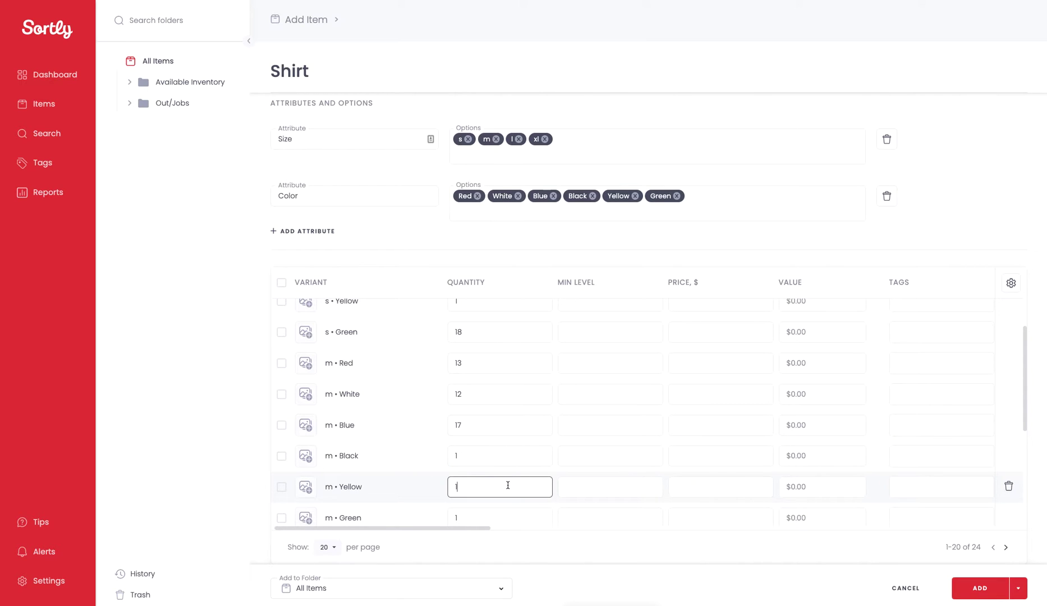
{"action": "type", "text": "175"}
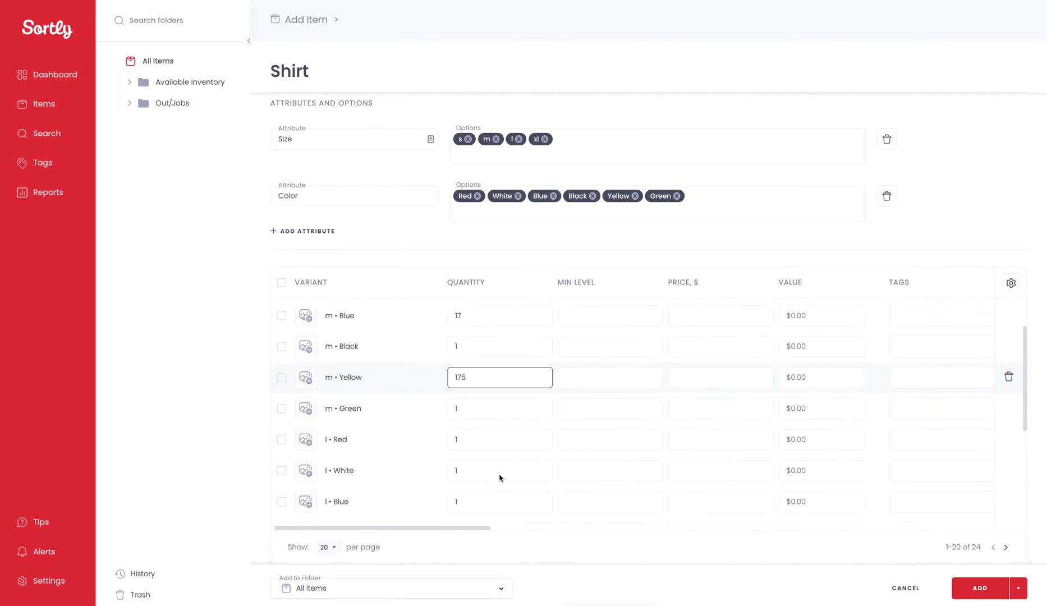
{"action": "scroll", "scroll_direction": "down", "scroll_amount": 3}
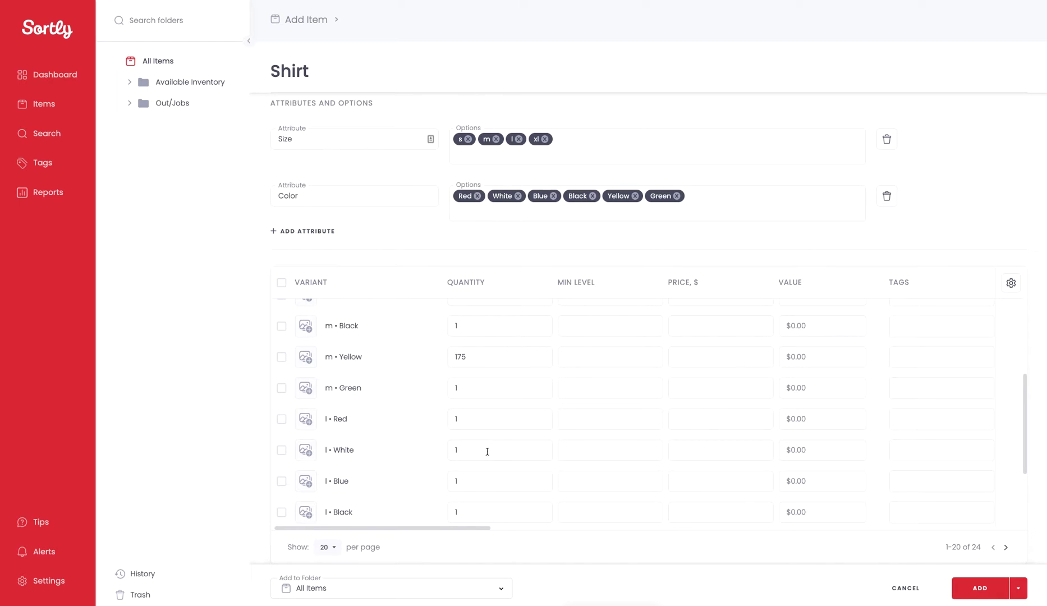
{"action": "type", "text": "9"}
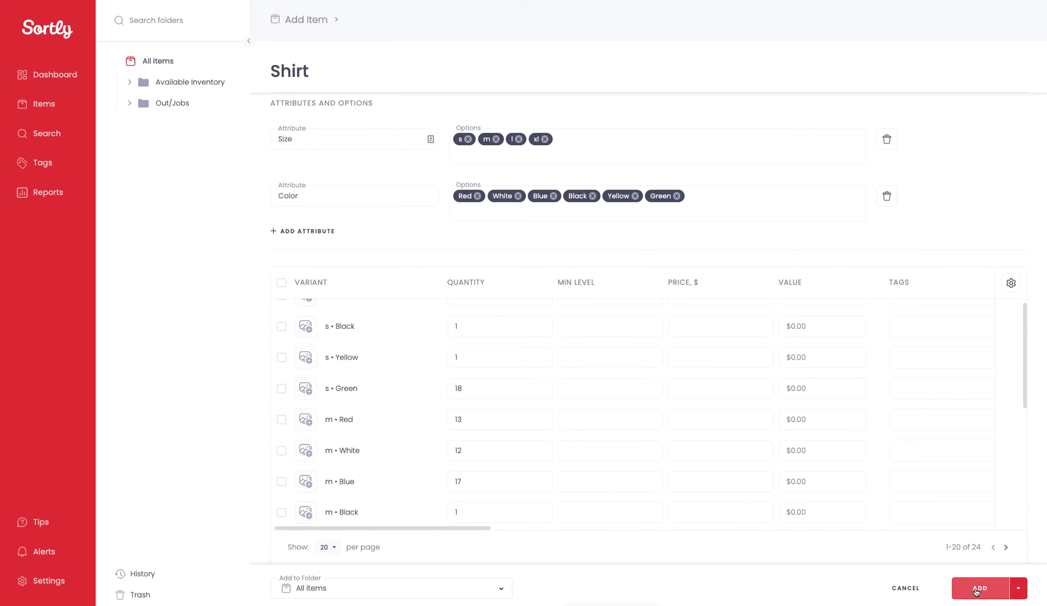
Add the Shirt item so All Items lists it with 24 variants and 272 units
{"action": "left_click", "coordinate": [980, 588]}
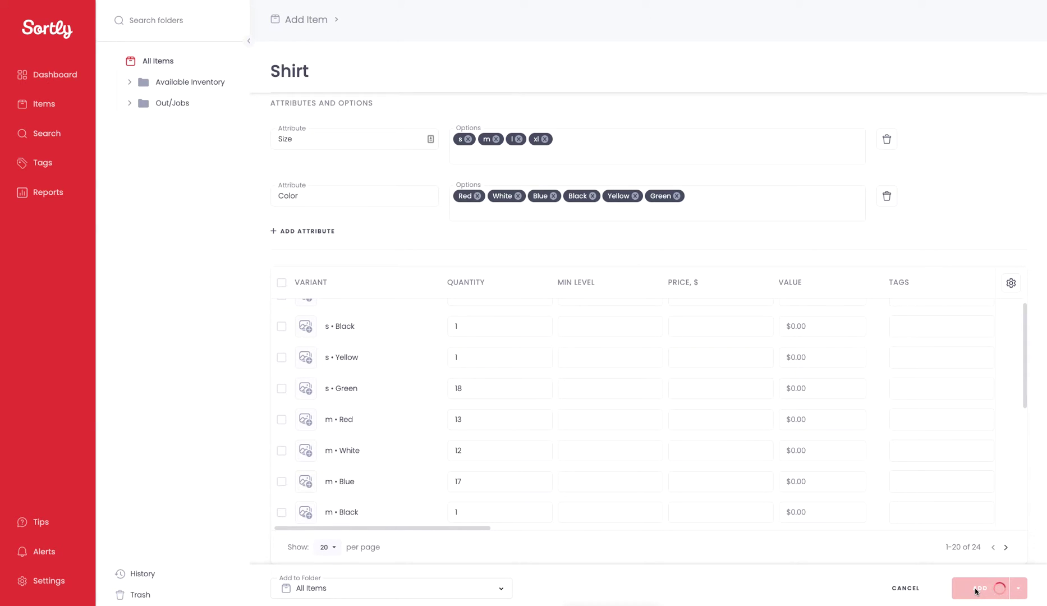
{"action": "left_click", "coordinate": [982, 588]}
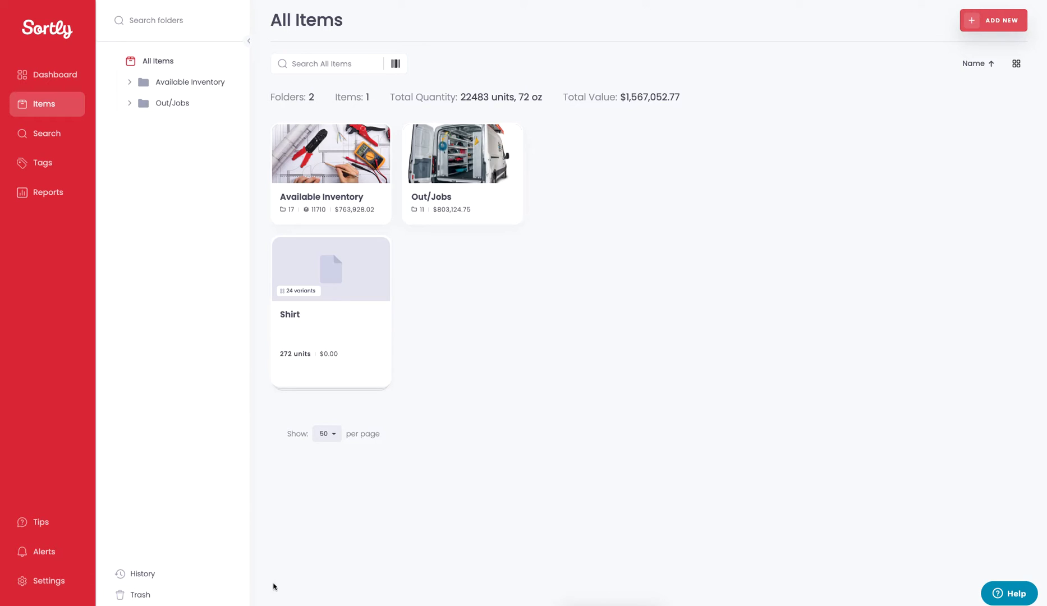
{"action": "mouse_move", "coordinate": [383, 572]}
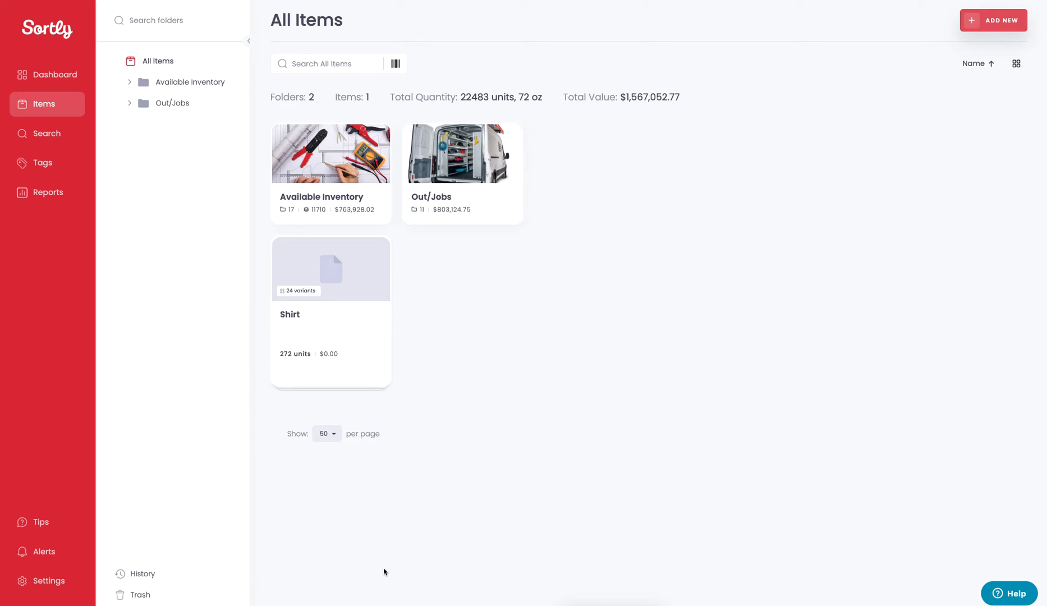
{"action": "mouse_move", "coordinate": [300, 314]}
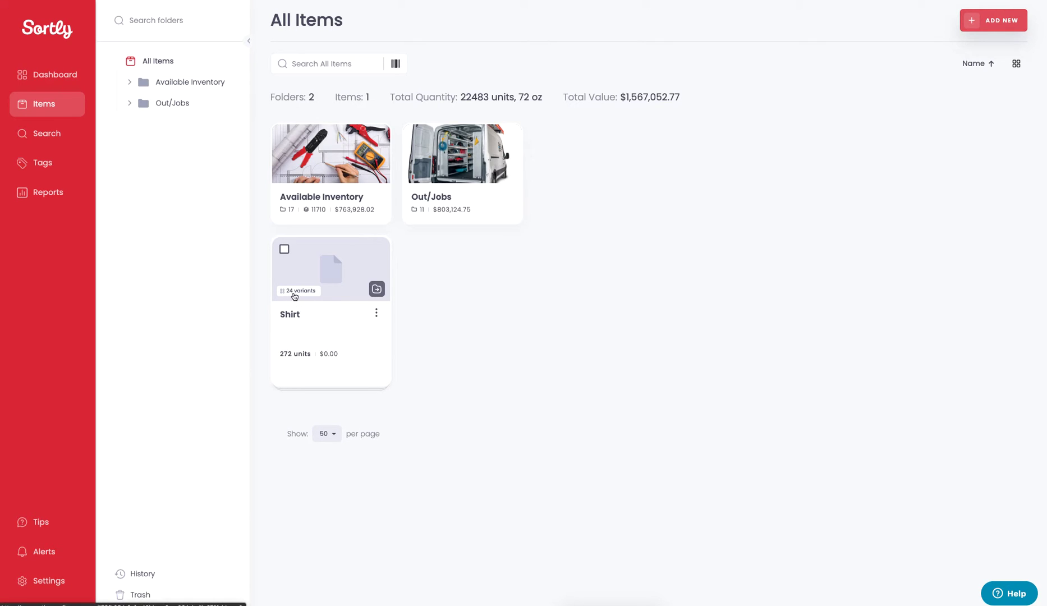
{"action": "mouse_move", "coordinate": [599, 298]}
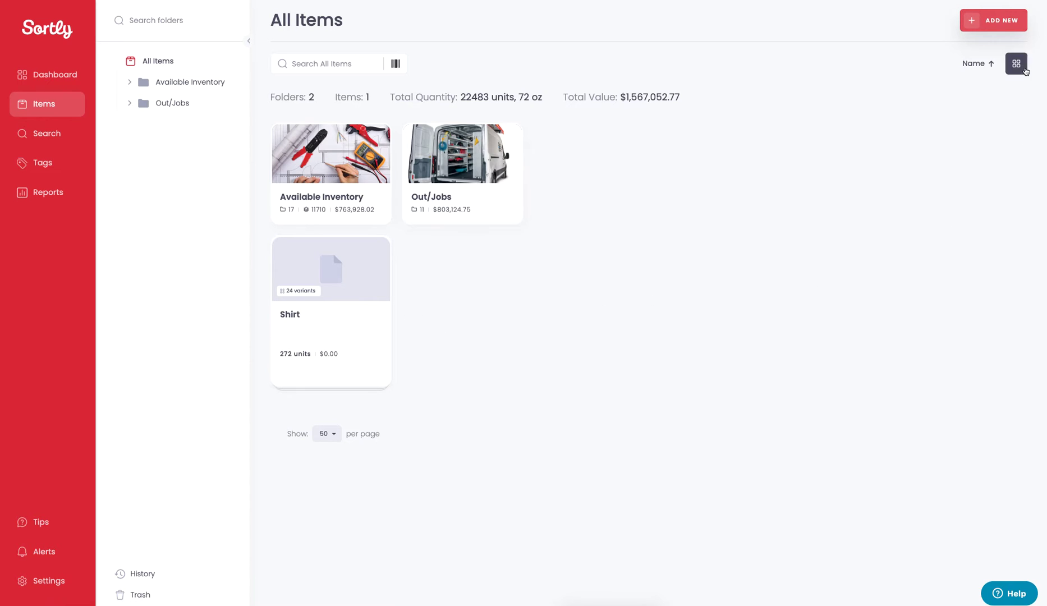
{"action": "left_click", "coordinate": [1015, 63]}
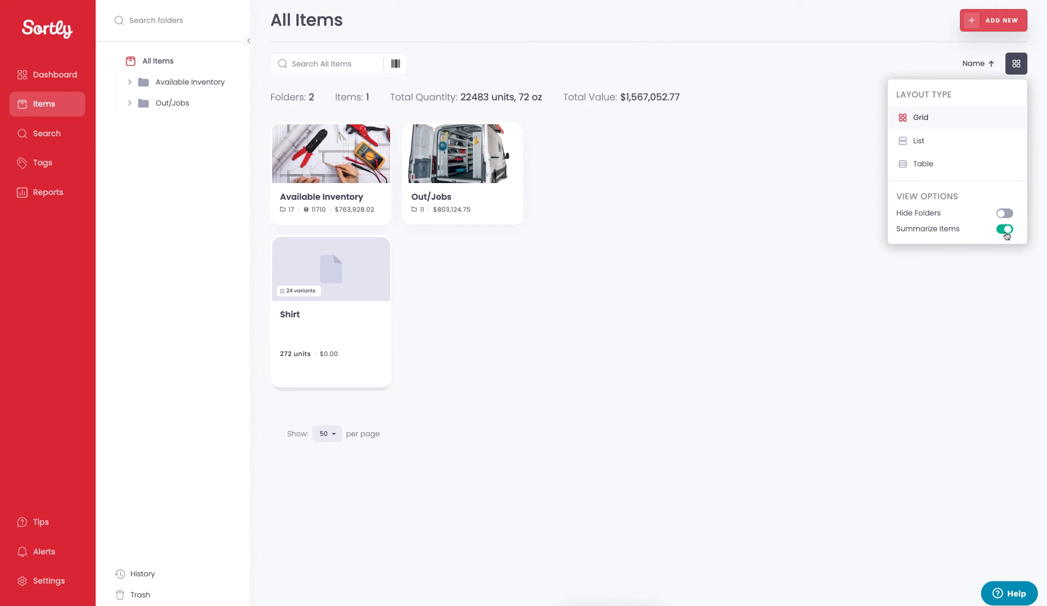
{"action": "left_click", "coordinate": [1003, 228]}
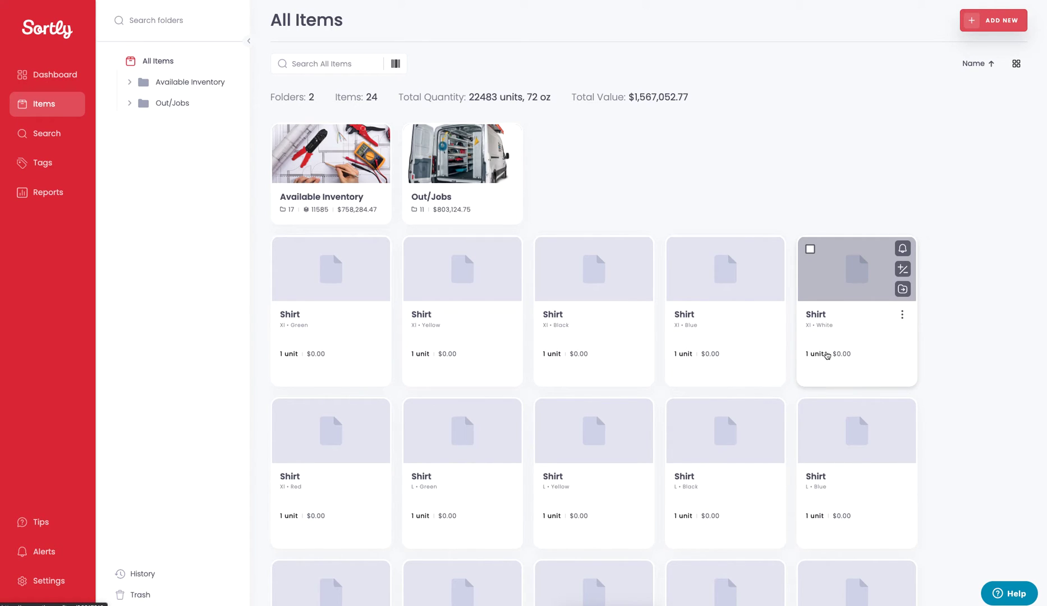
{"action": "mouse_move", "coordinate": [815, 332]}
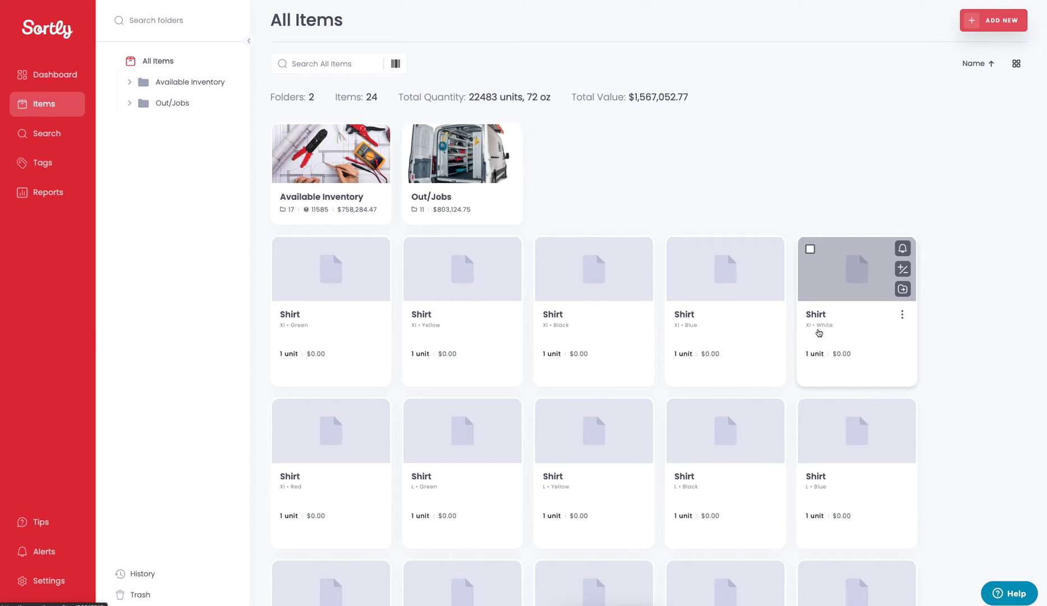
{"action": "mouse_move", "coordinate": [984, 329]}
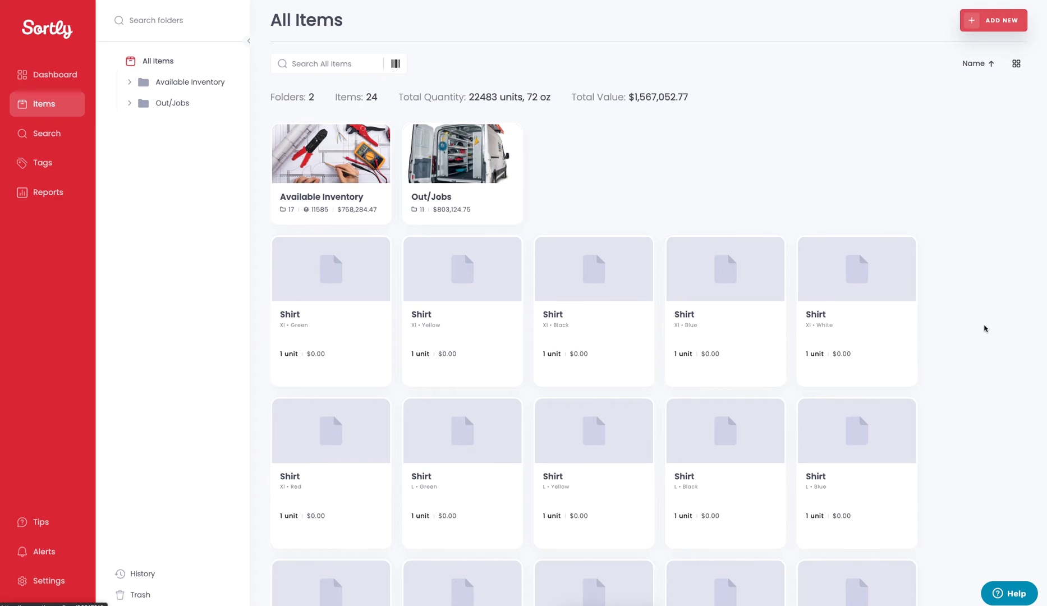
{"action": "left_click", "coordinate": [1016, 63]}
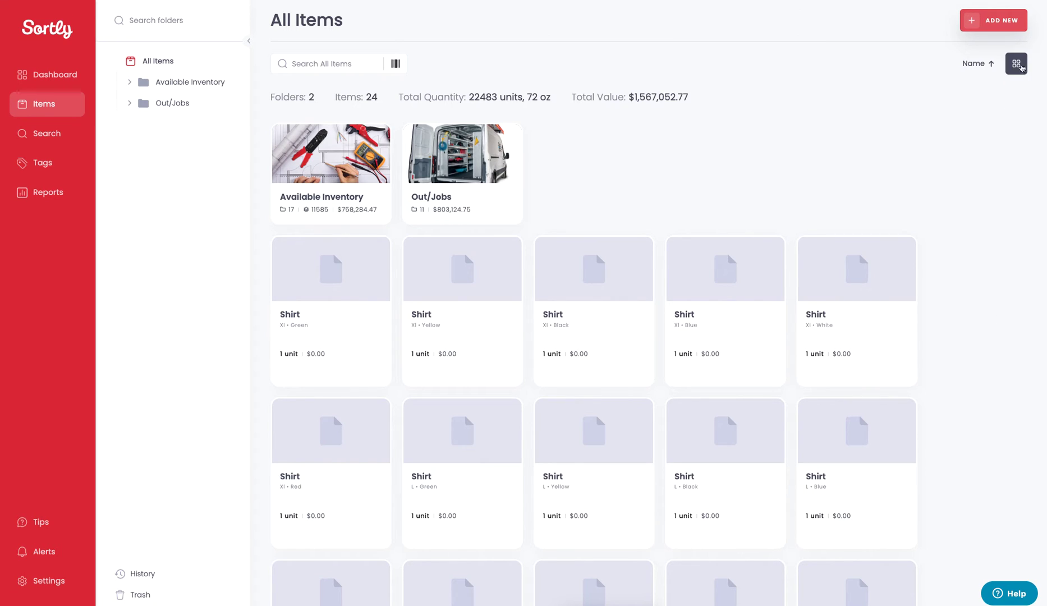
{"action": "left_click", "coordinate": [1004, 229]}
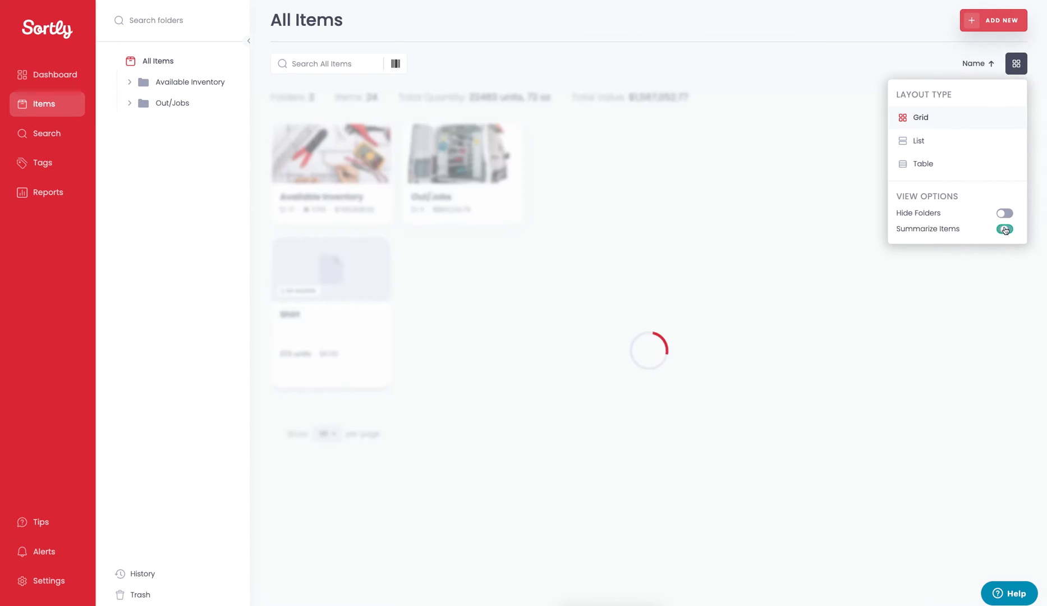
{"action": "left_click", "coordinate": [1004, 229]}
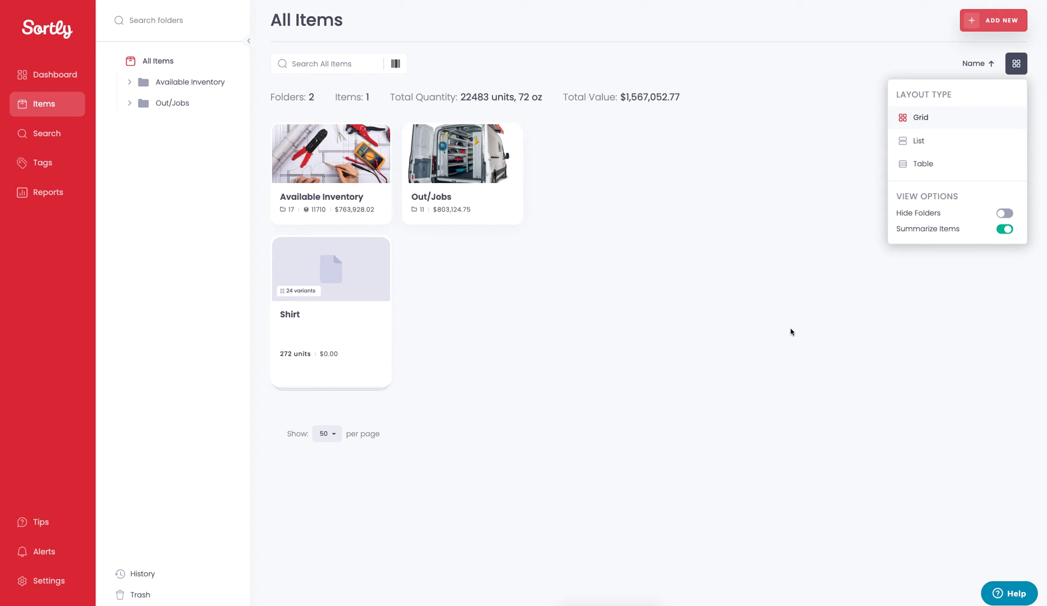
{"action": "mouse_move", "coordinate": [305, 303]}
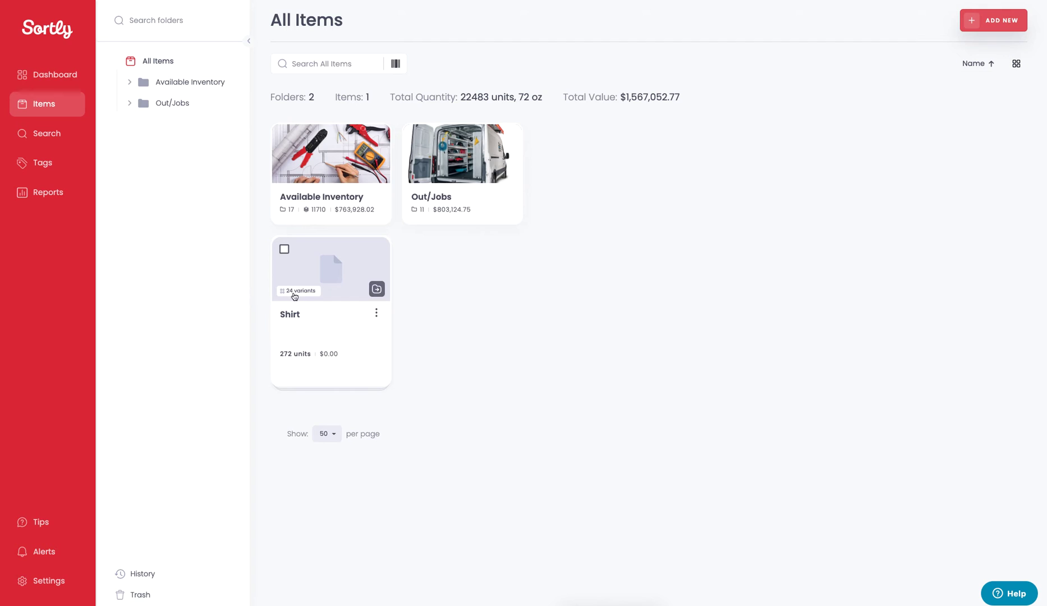
Open the Shirt item's details and start a new variant from its variants list
{"action": "left_click", "coordinate": [330, 270]}
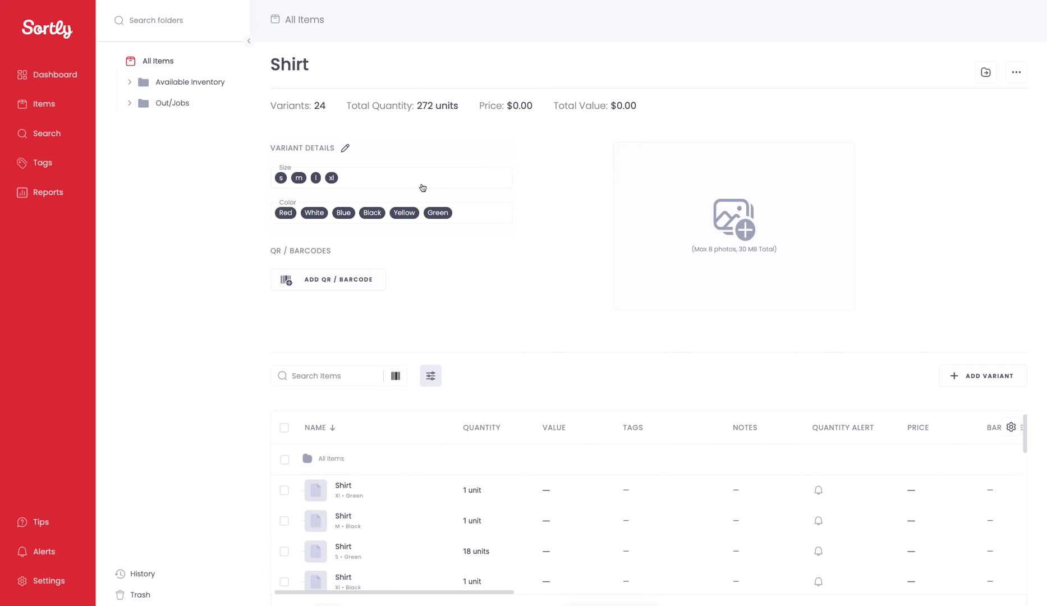
{"action": "mouse_move", "coordinate": [398, 167]}
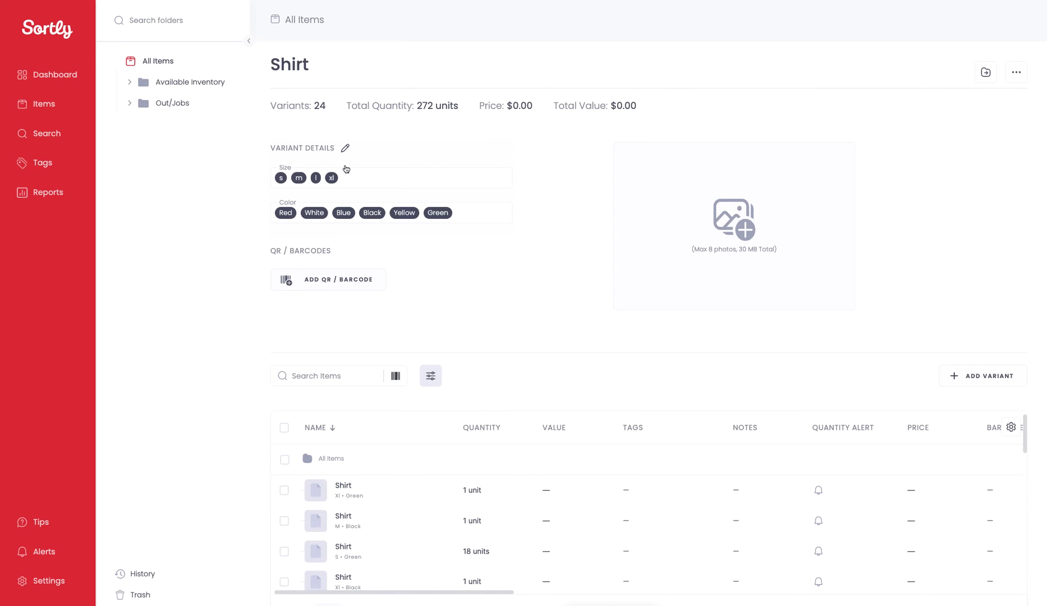
{"action": "scroll", "scroll_direction": "down", "scroll_amount": 3}
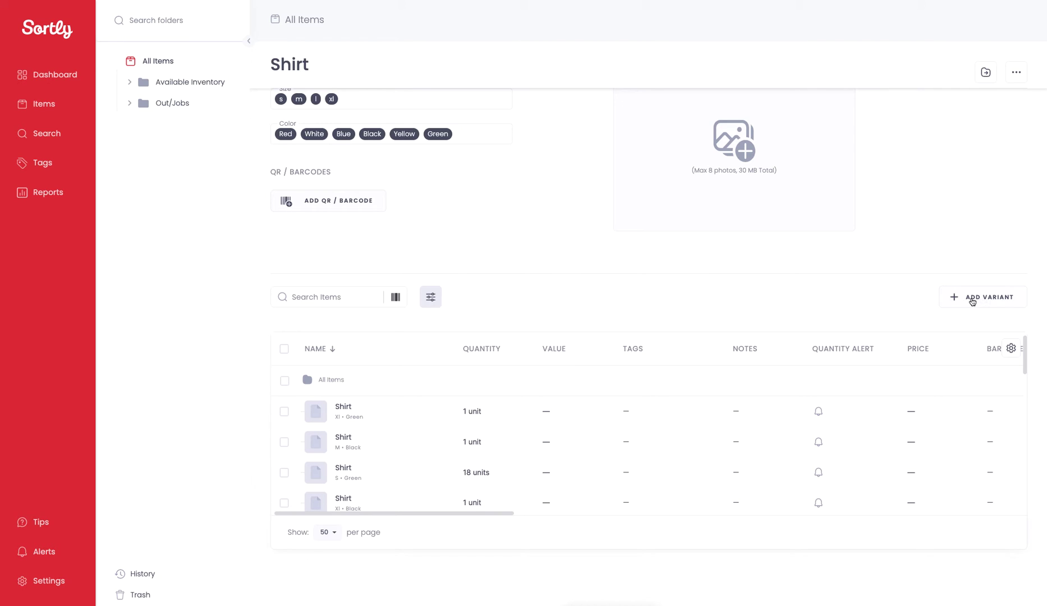
{"action": "left_click", "coordinate": [983, 297]}
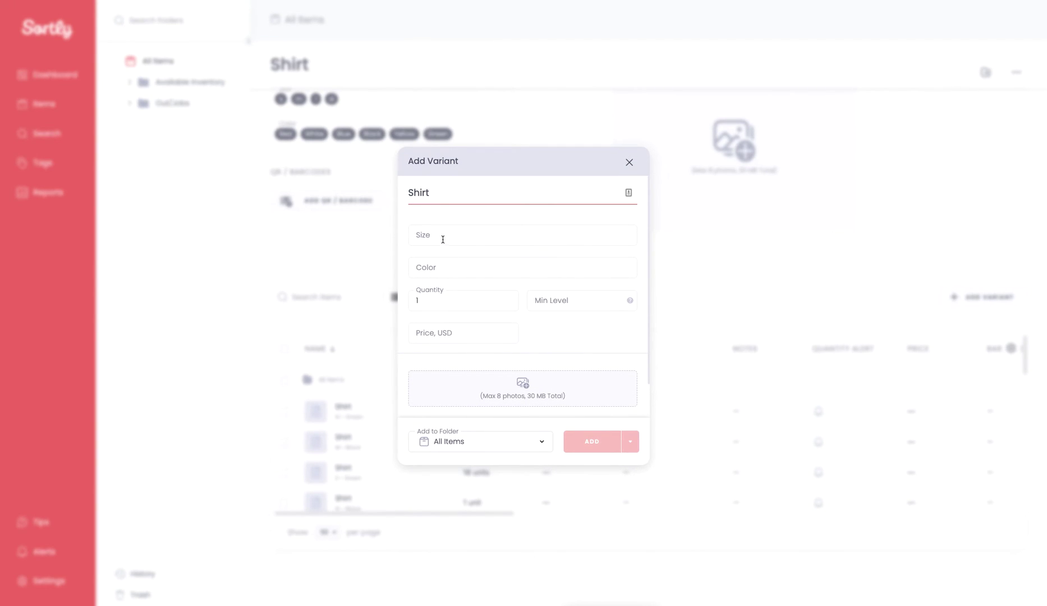
Add a Size xxl, Color purple variant of Shirt with quantity 85
{"action": "left_click", "coordinate": [521, 235]}
{"action": "type", "text": "xxl"}
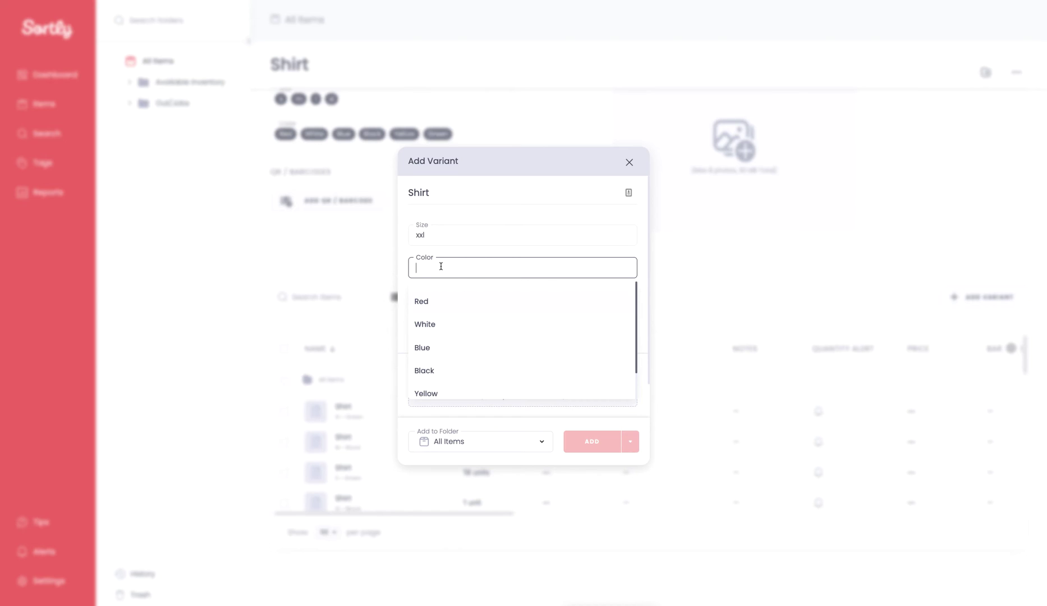
{"action": "type", "text": "purple"}
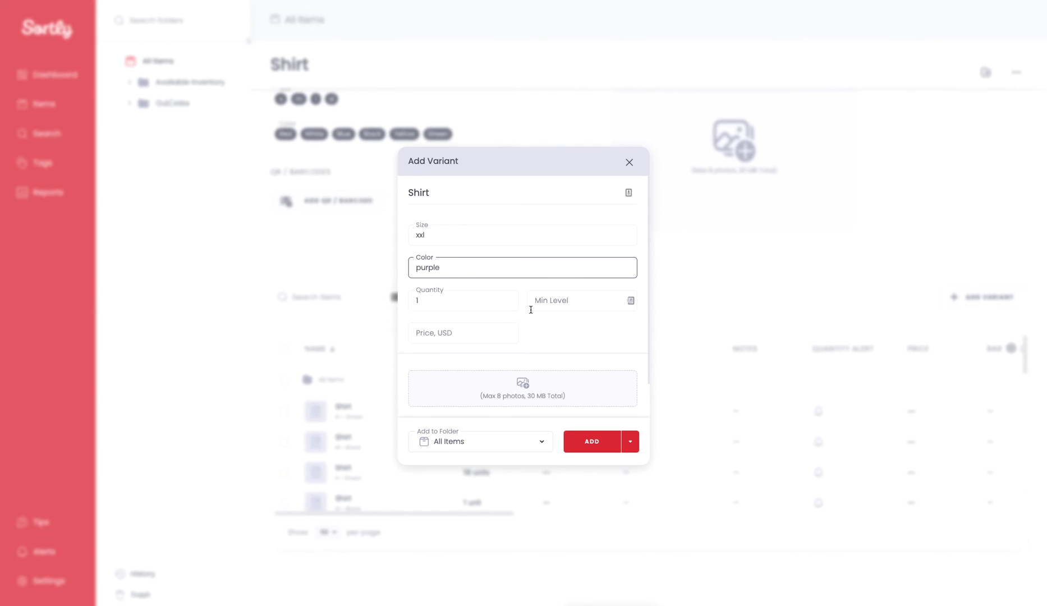
{"action": "type", "text": "8"}
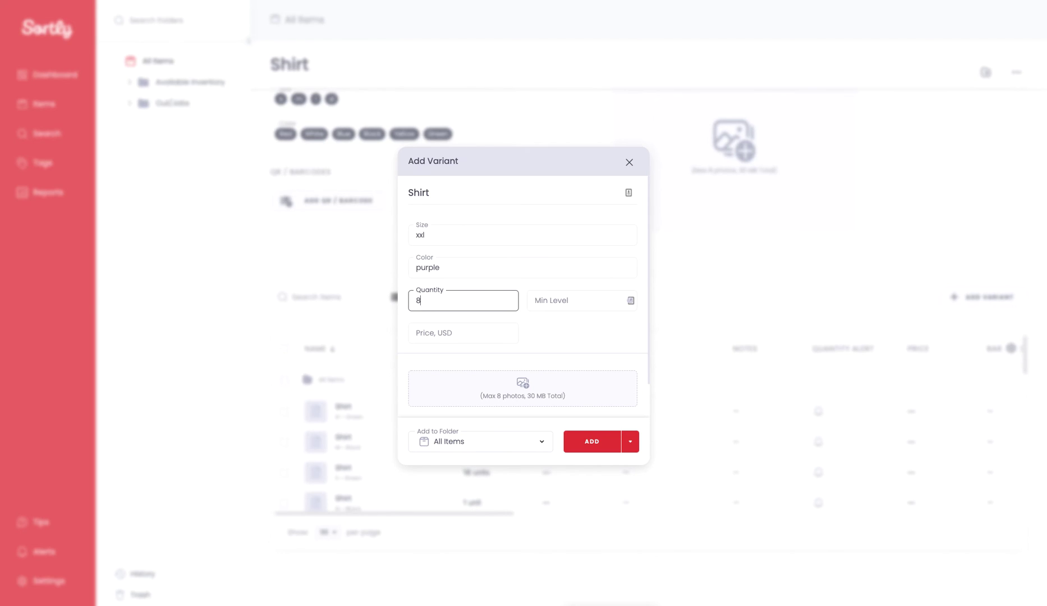
{"action": "left_click", "coordinate": [591, 441]}
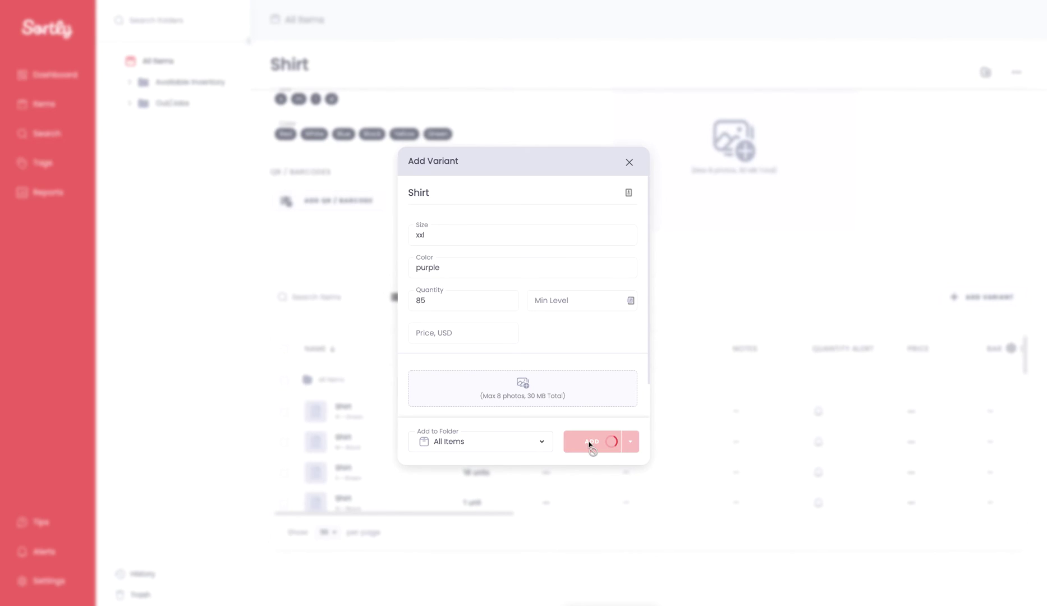
{"action": "left_click", "coordinate": [591, 442]}
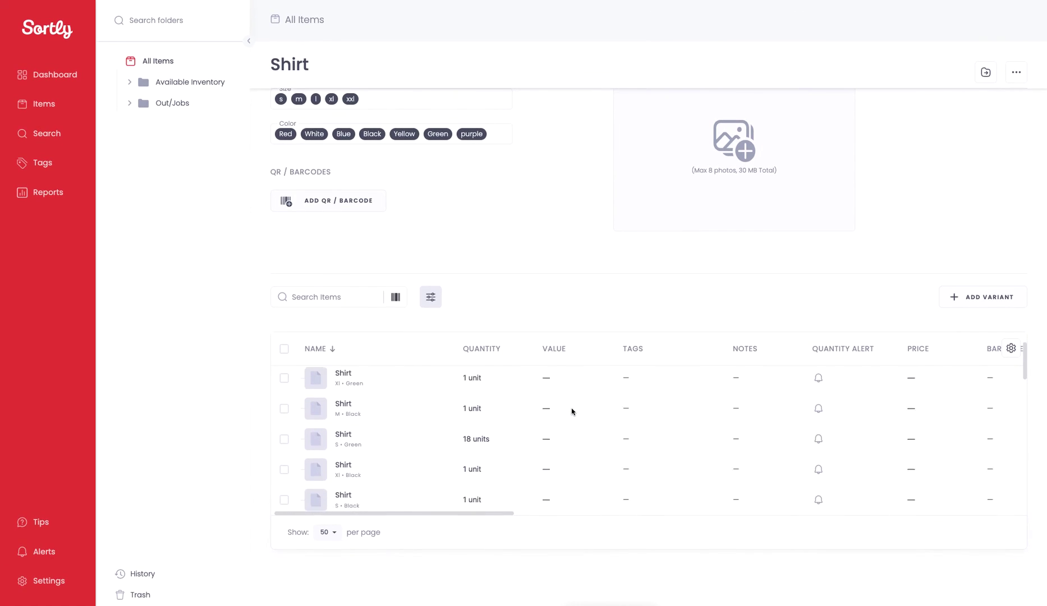
Scroll the variants table to the new xxl • purple row showing 85 units
{"action": "scroll", "scroll_direction": "down", "scroll_amount": 3}
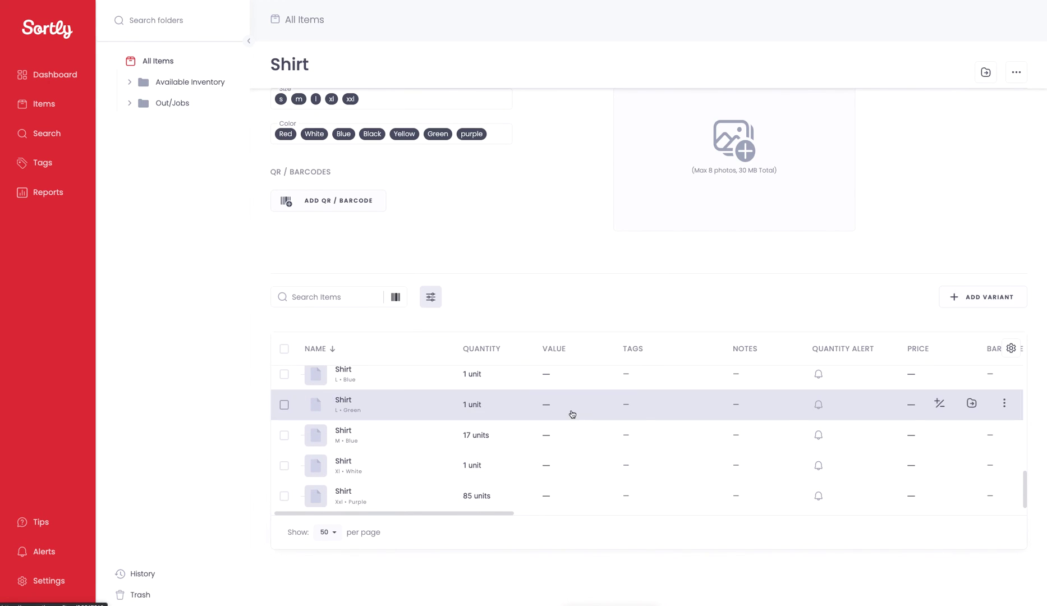
{"action": "mouse_move", "coordinate": [392, 502]}
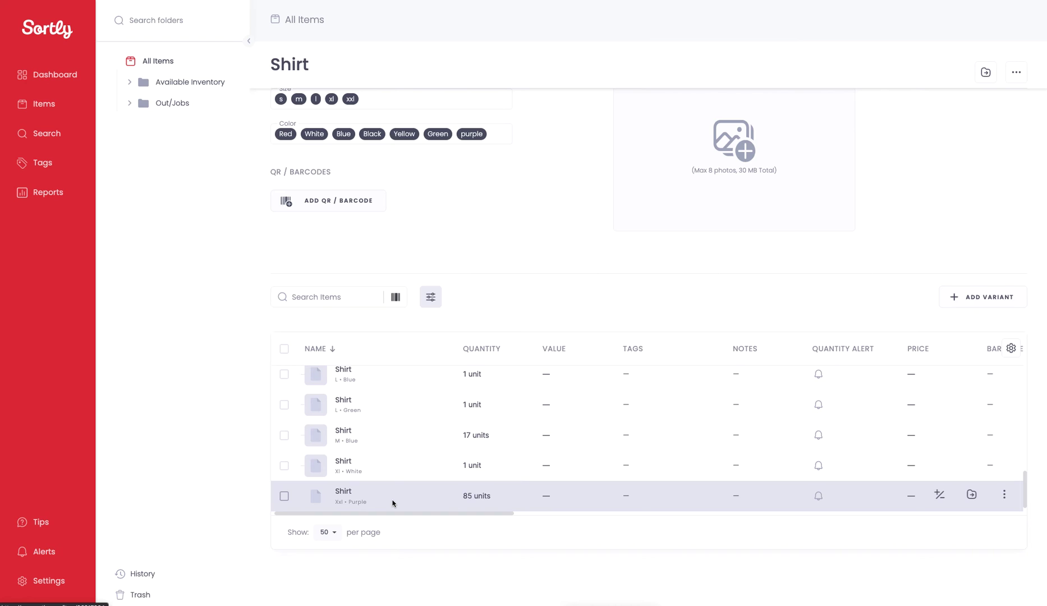
{"action": "mouse_move", "coordinate": [464, 514]}
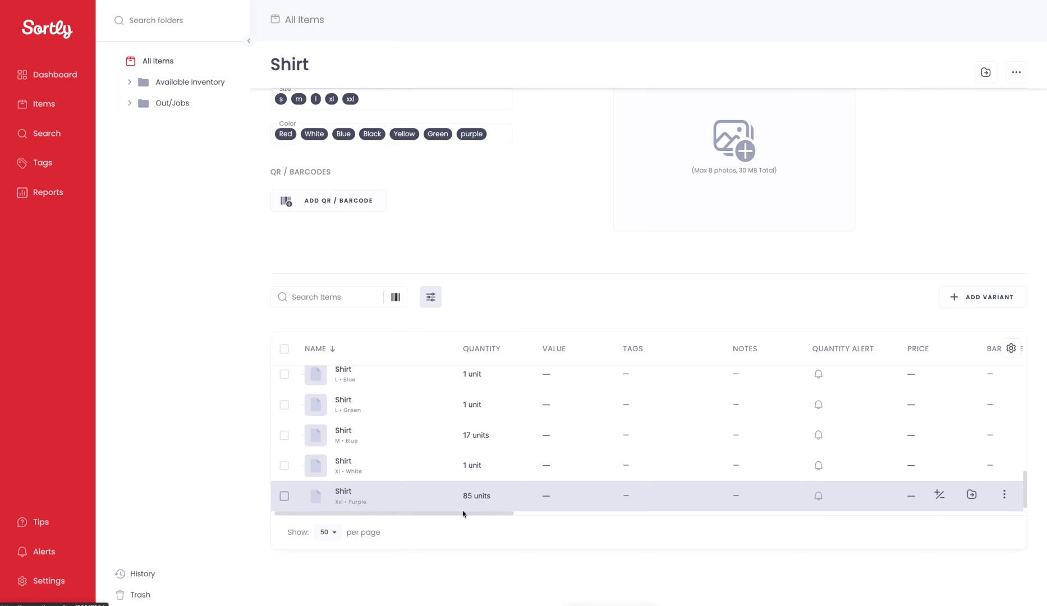
{"action": "mouse_move", "coordinate": [464, 515]}
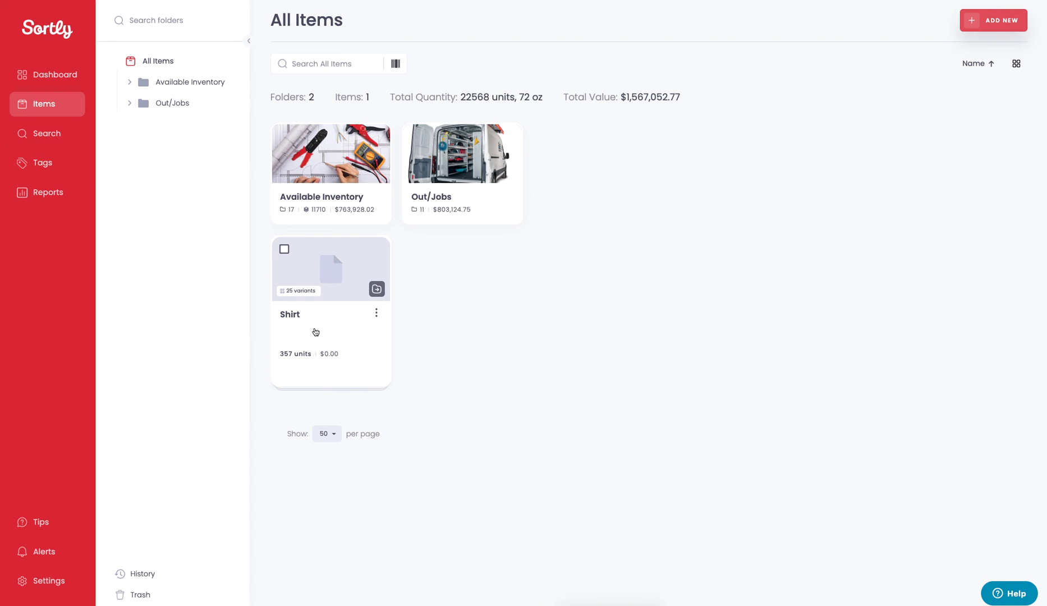
{"action": "mouse_move", "coordinate": [424, 359]}
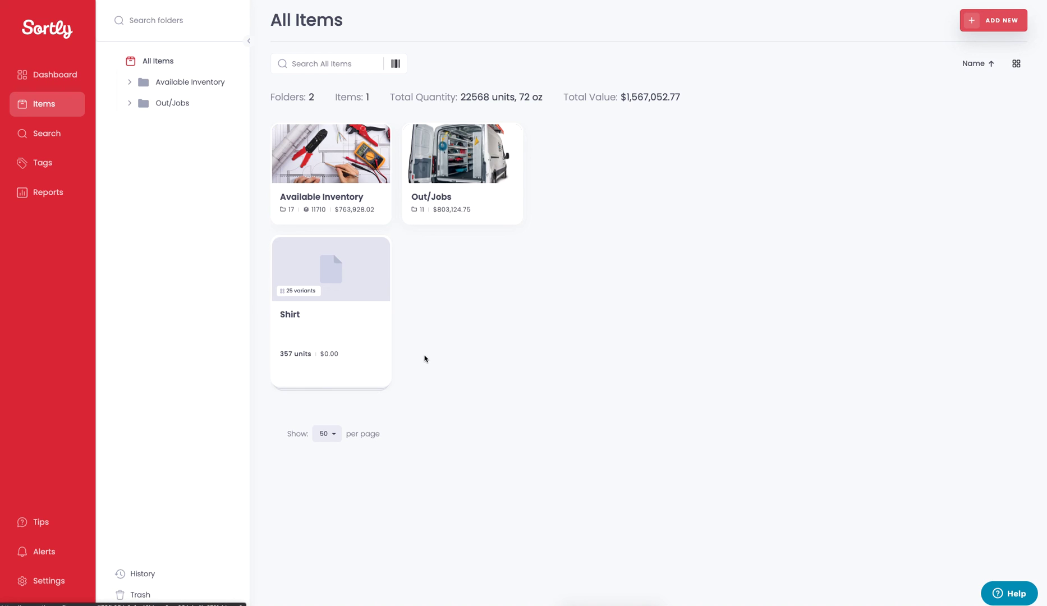
Switch Summarize Items off so each Shirt variant lists as its own item
{"action": "left_click", "coordinate": [1016, 63]}
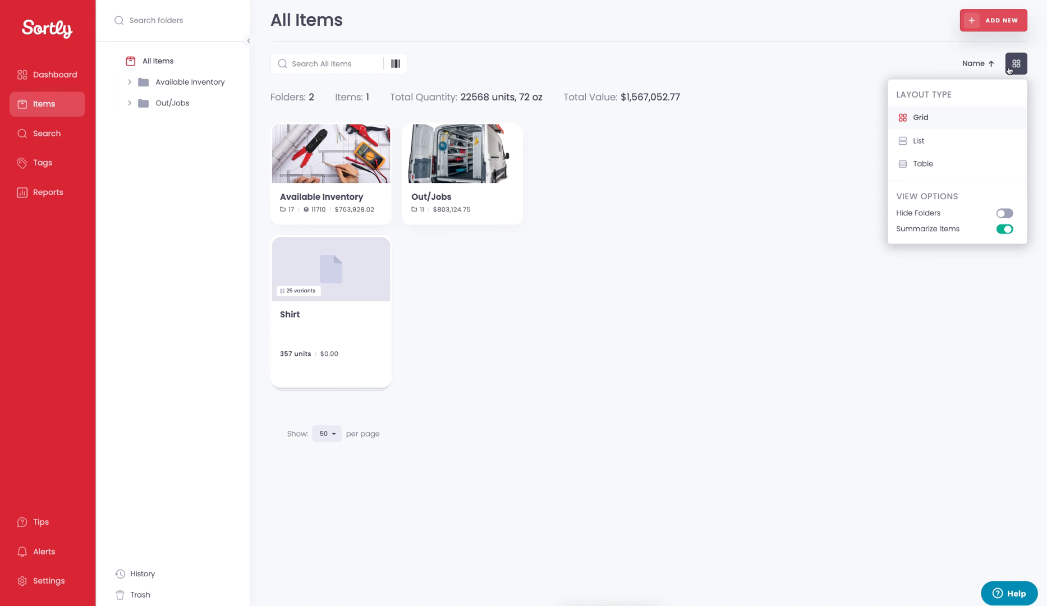
{"action": "left_click", "coordinate": [1003, 228]}
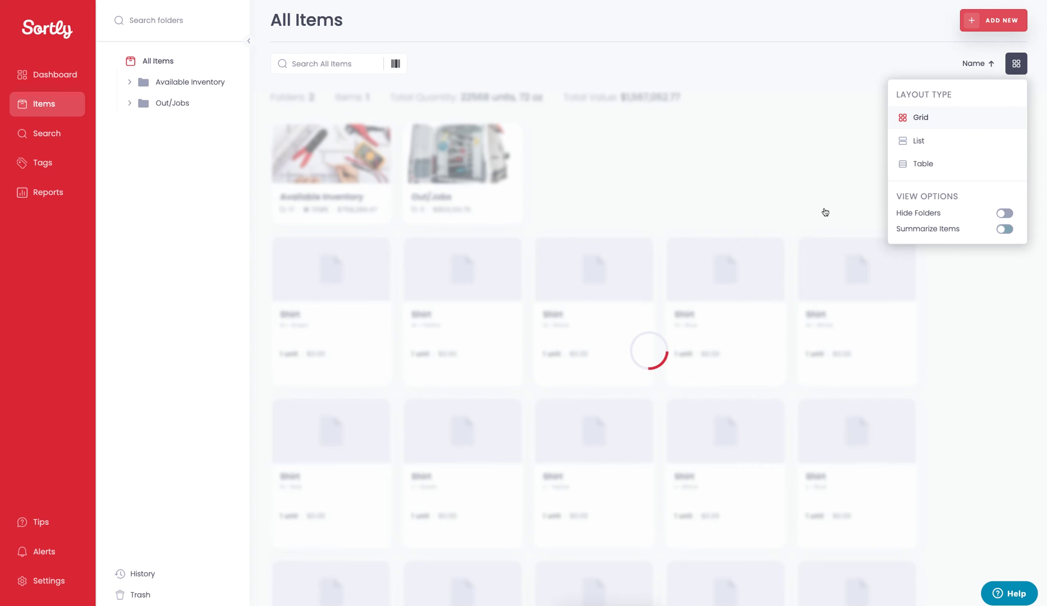